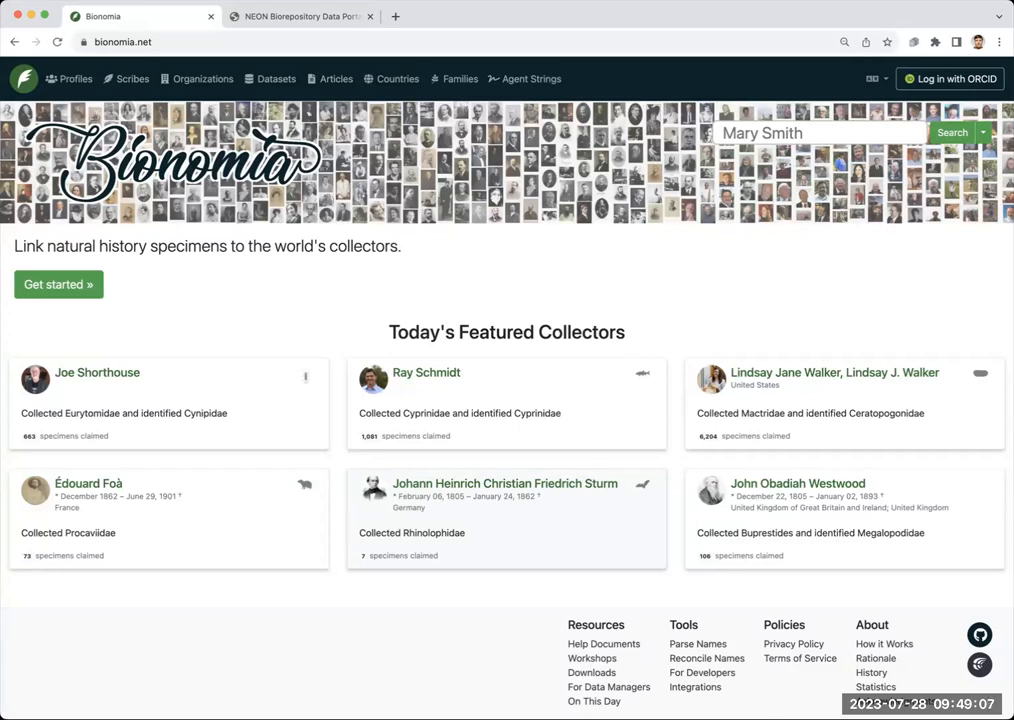
{"action": "mouse_move", "coordinate": [822, 302]}
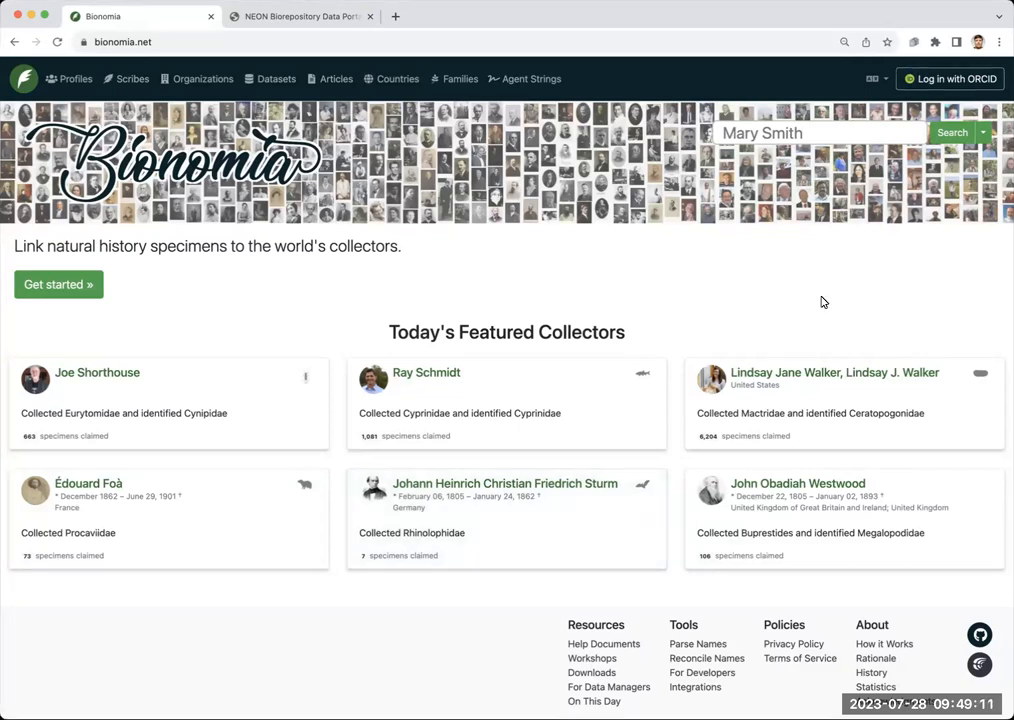
{"action": "mouse_move", "coordinate": [128, 174]}
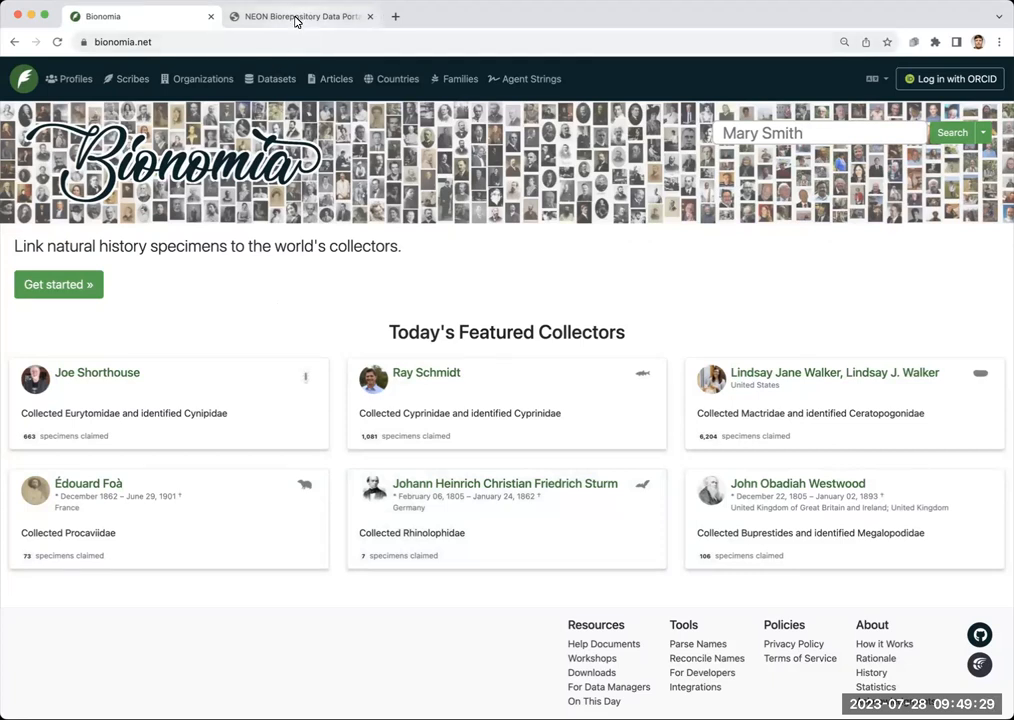
- In the NEON portal, open Sample Search and enter 'Blarina' as the taxon
{"action": "left_click", "coordinate": [300, 16]}
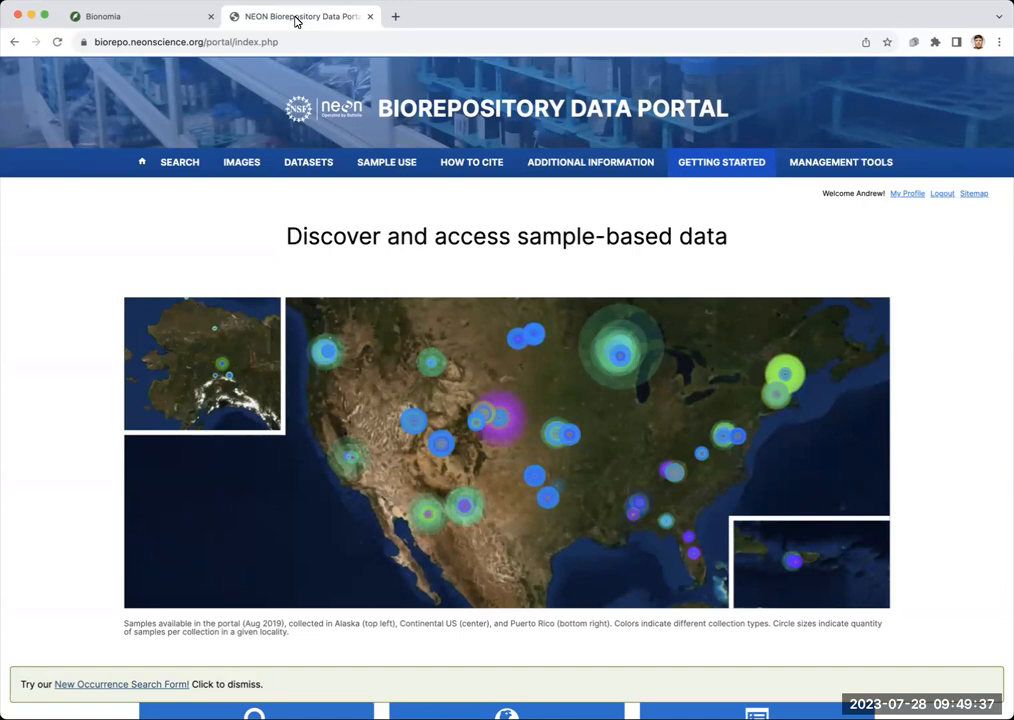
{"action": "left_click", "coordinate": [179, 162]}
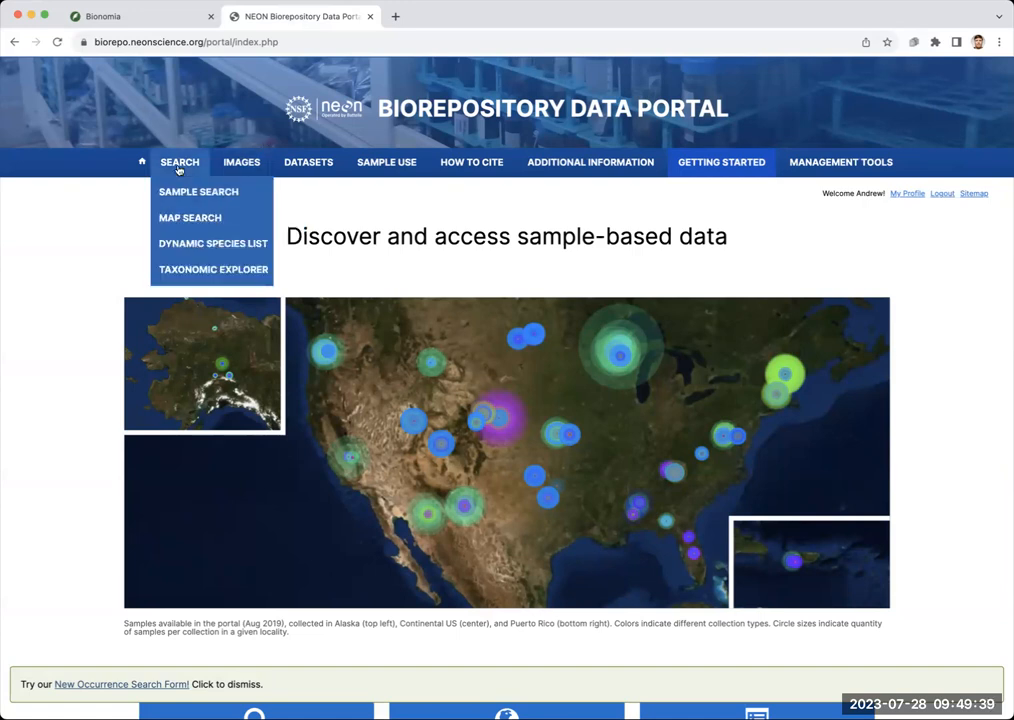
{"action": "left_click", "coordinate": [197, 192]}
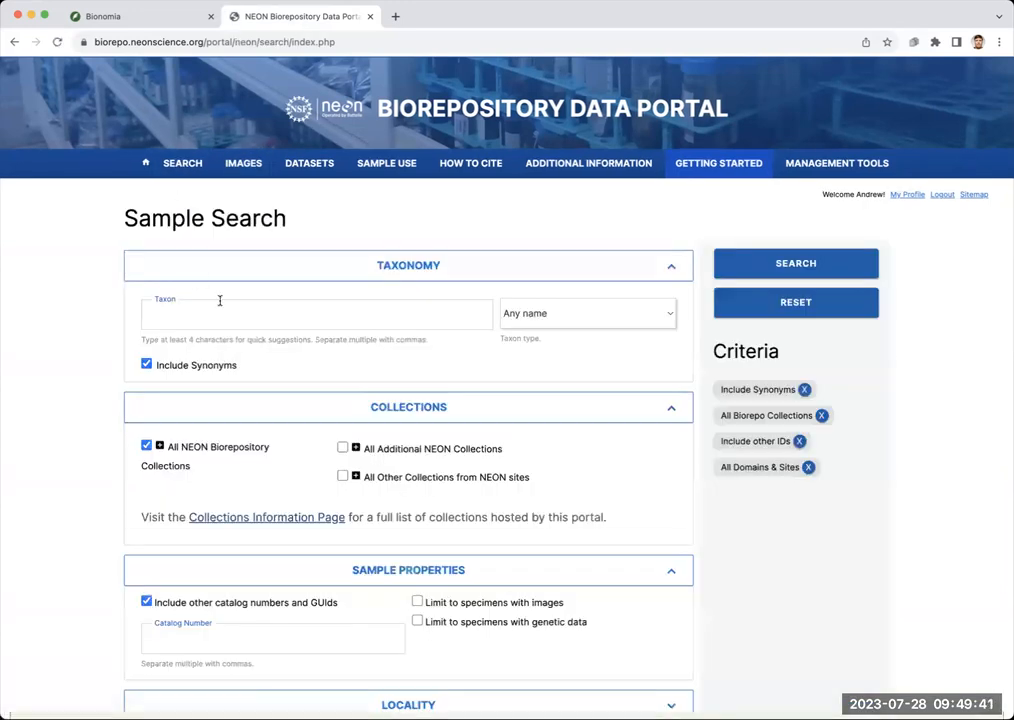
{"action": "left_click", "coordinate": [315, 314]}
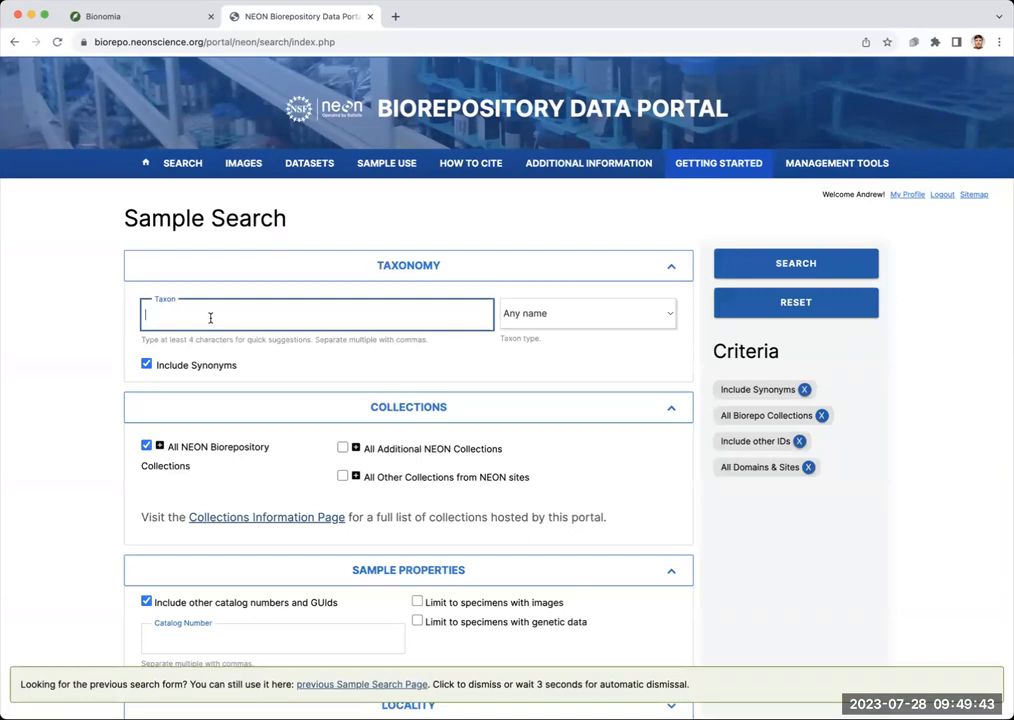
{"action": "type", "text": "Blarina"}
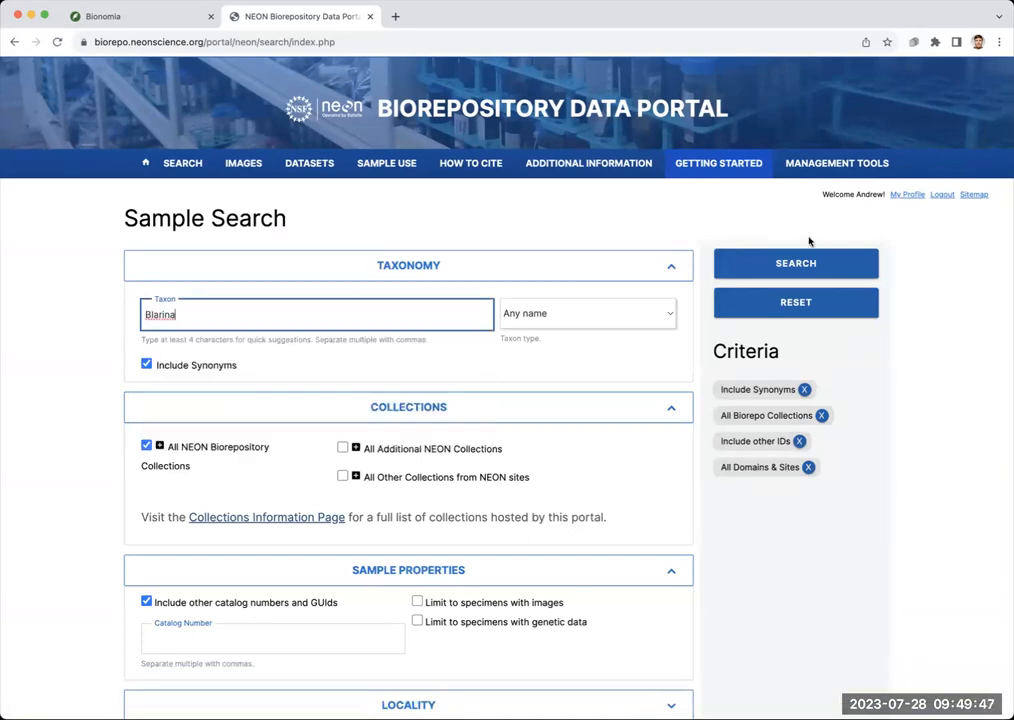
- Run the Blarina search and scroll through the 724 occurrence records by collection
{"action": "left_click", "coordinate": [796, 263]}
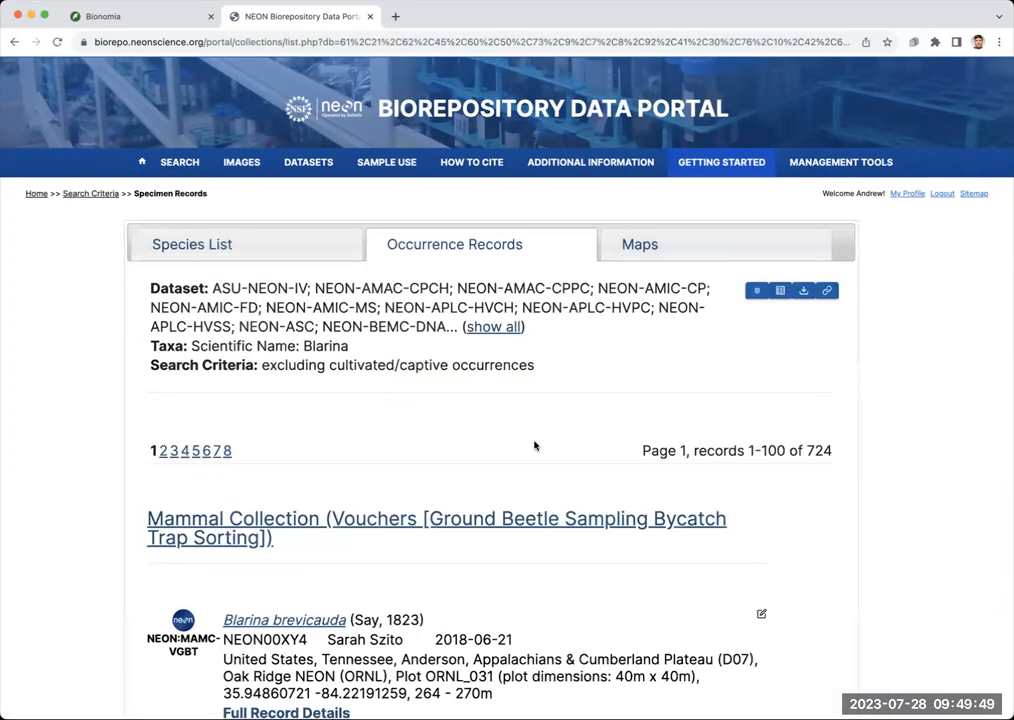
{"action": "scroll", "scroll_direction": "down", "scroll_amount": 3}
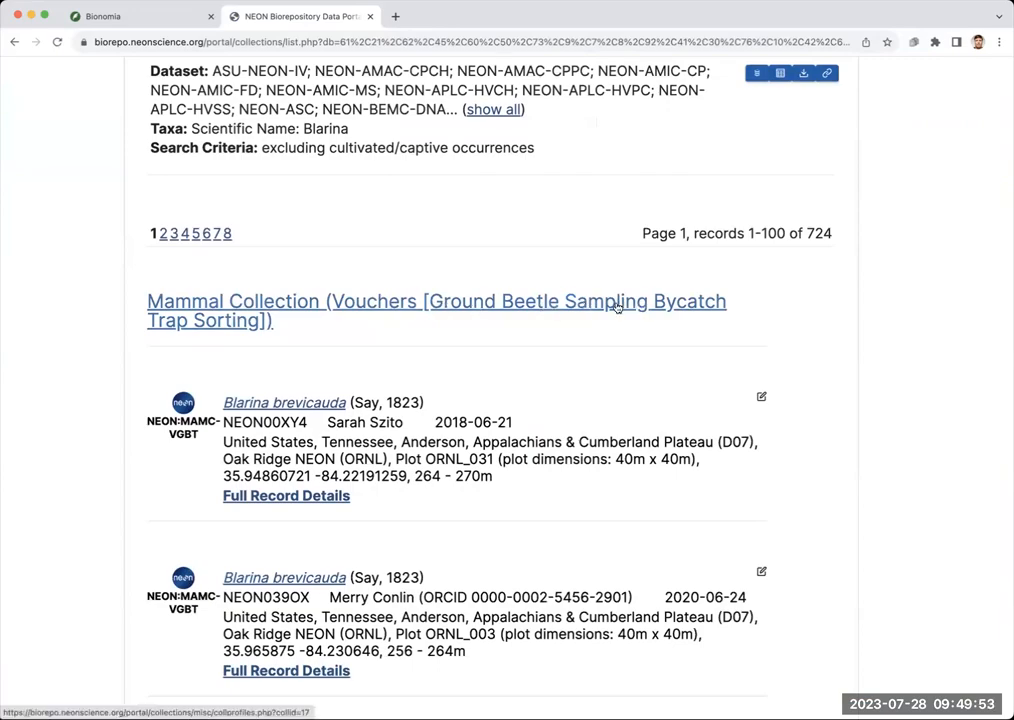
{"action": "scroll", "scroll_direction": "down", "scroll_amount": 3}
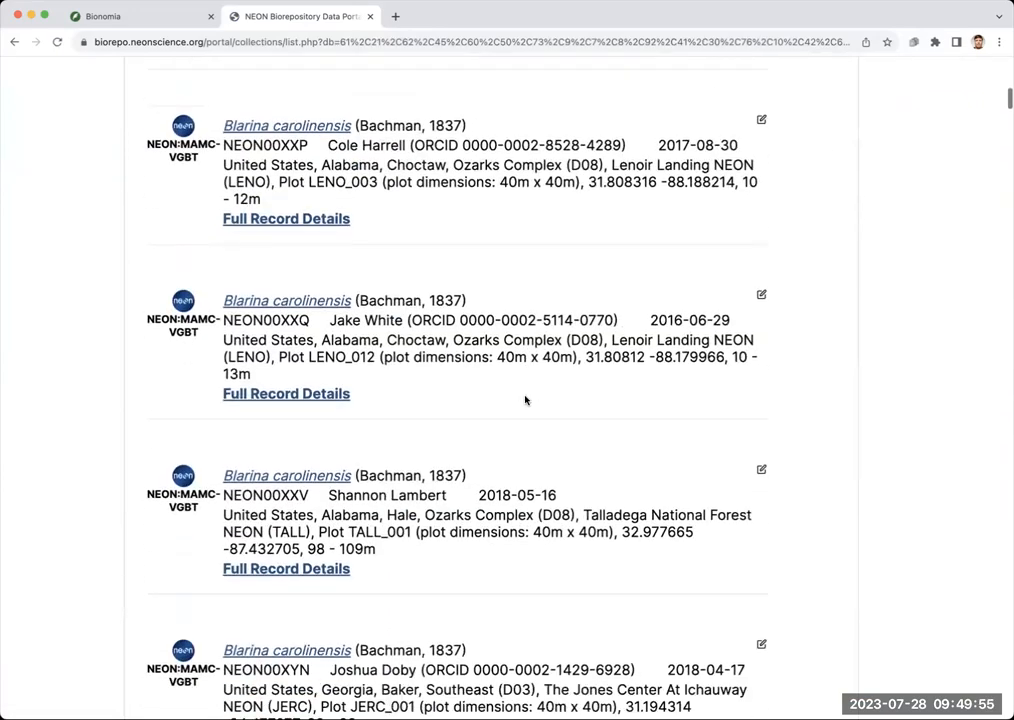
{"action": "scroll", "scroll_direction": "down", "scroll_amount": 3}
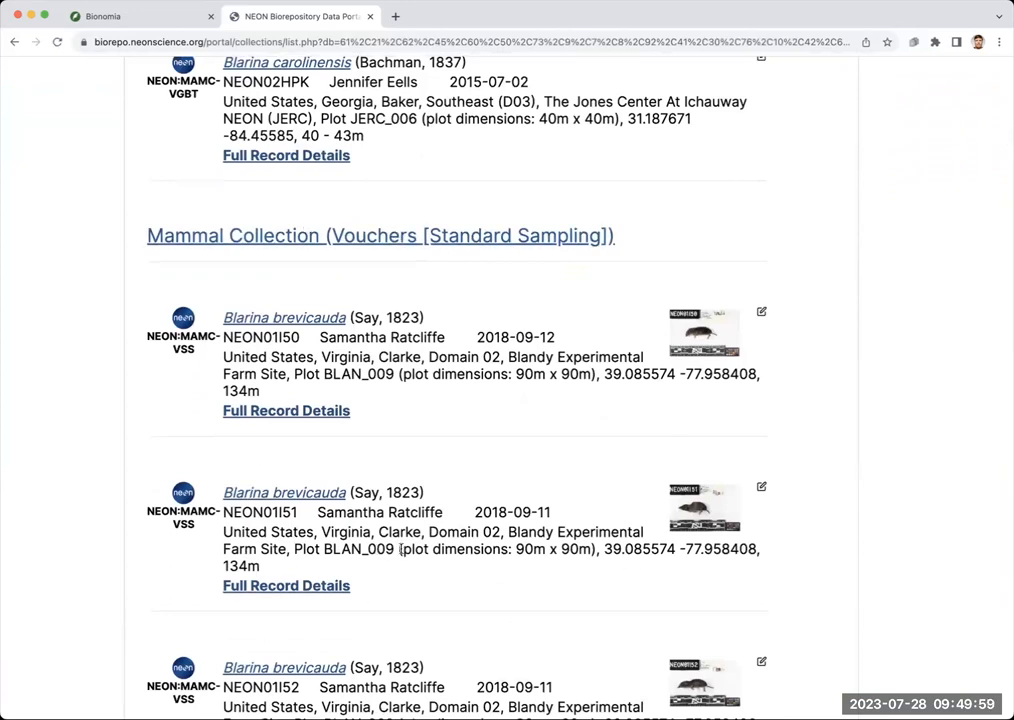
{"action": "mouse_move", "coordinate": [340, 244]}
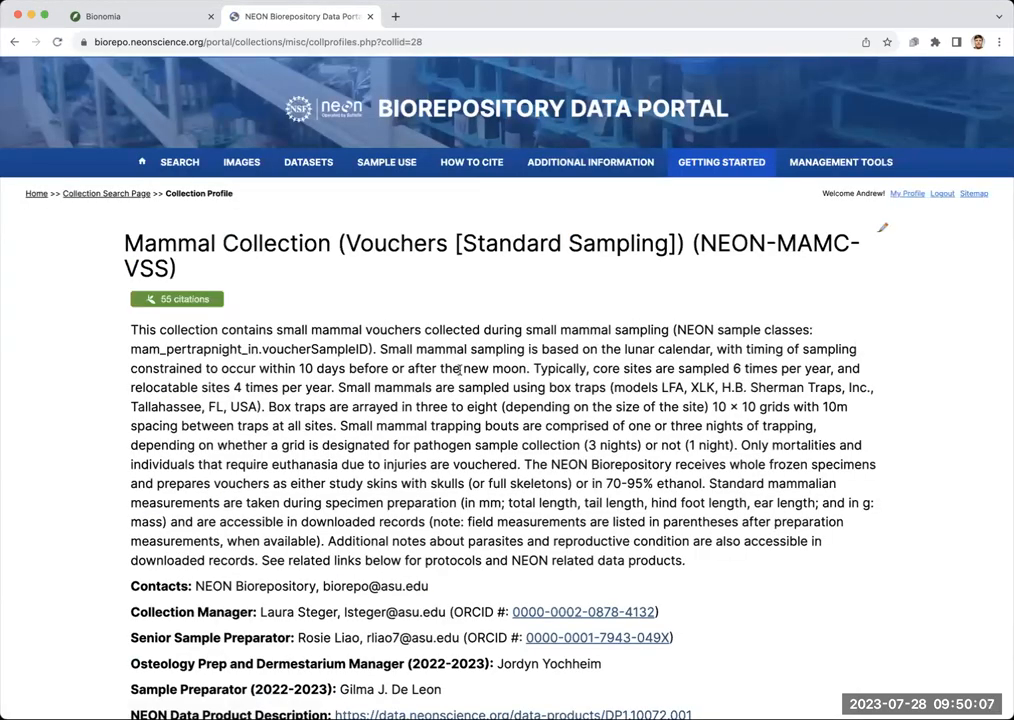
{"action": "scroll", "scroll_direction": "down", "scroll_amount": 3}
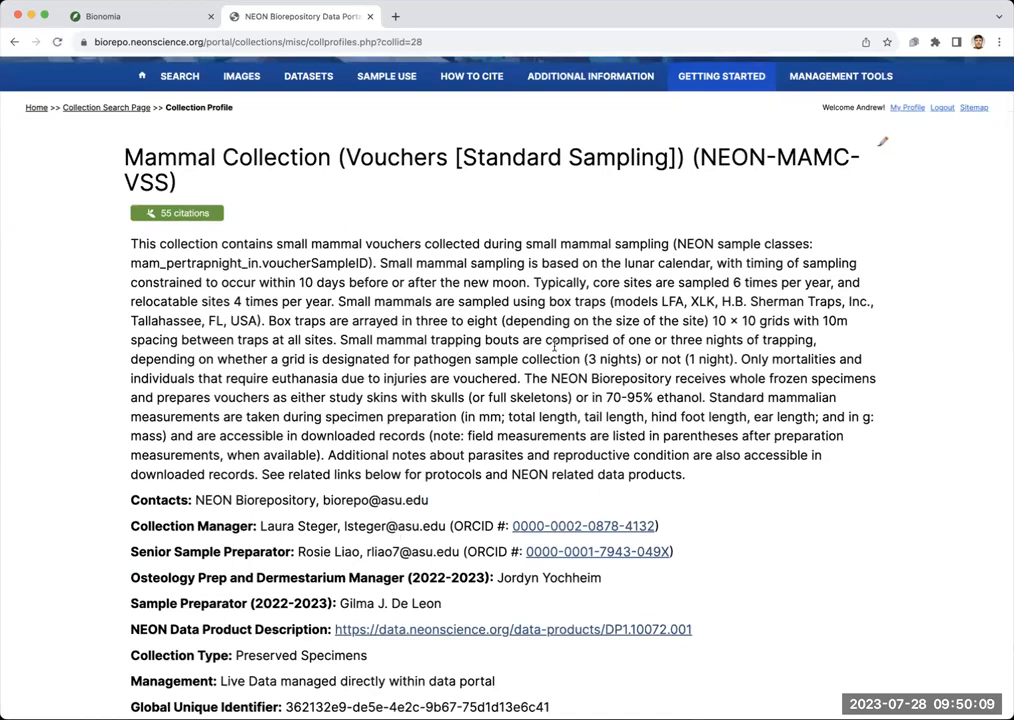
{"action": "scroll", "scroll_direction": "down", "scroll_amount": 3}
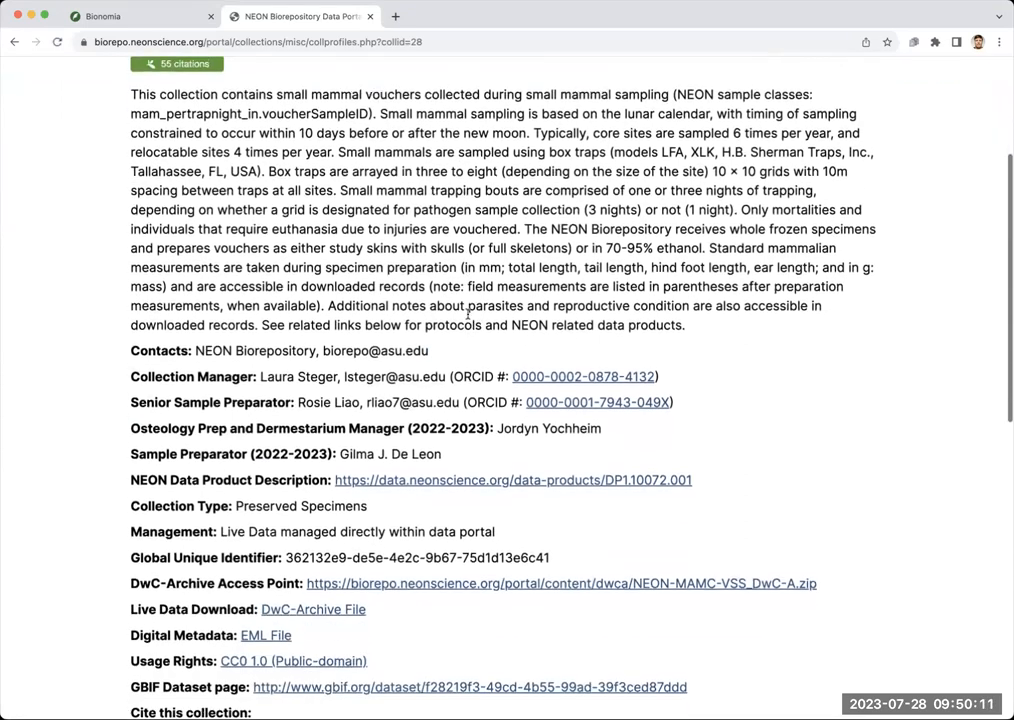
{"action": "scroll", "scroll_direction": "down", "scroll_amount": 3}
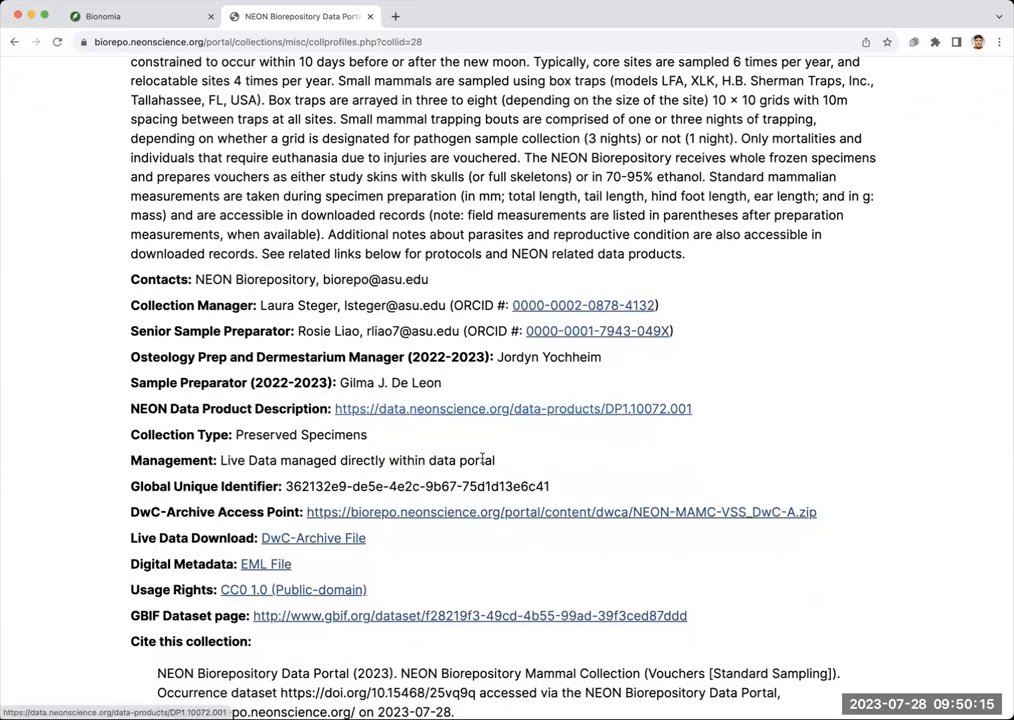
{"action": "scroll", "scroll_direction": "down", "scroll_amount": 3}
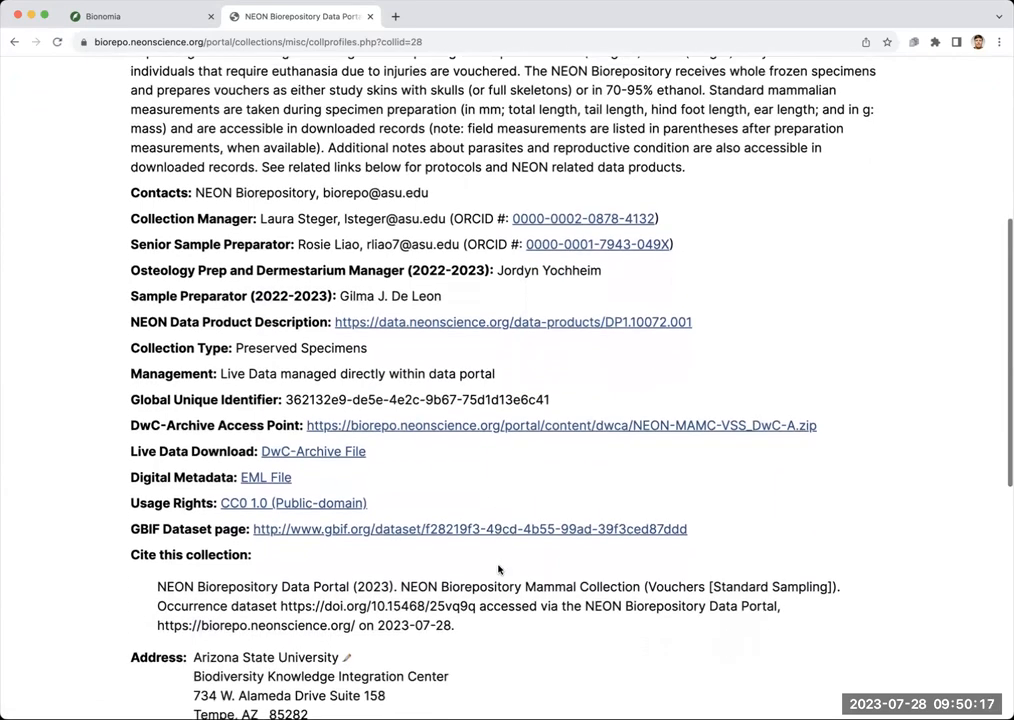
{"action": "mouse_move", "coordinate": [310, 530]}
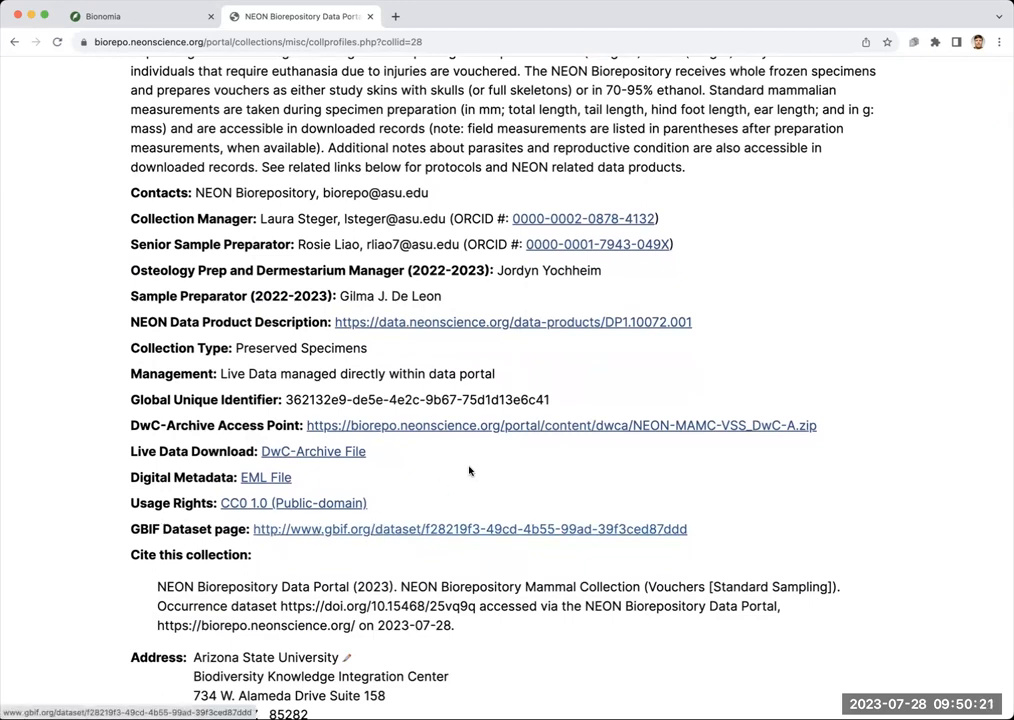
{"action": "mouse_move", "coordinate": [457, 536]}
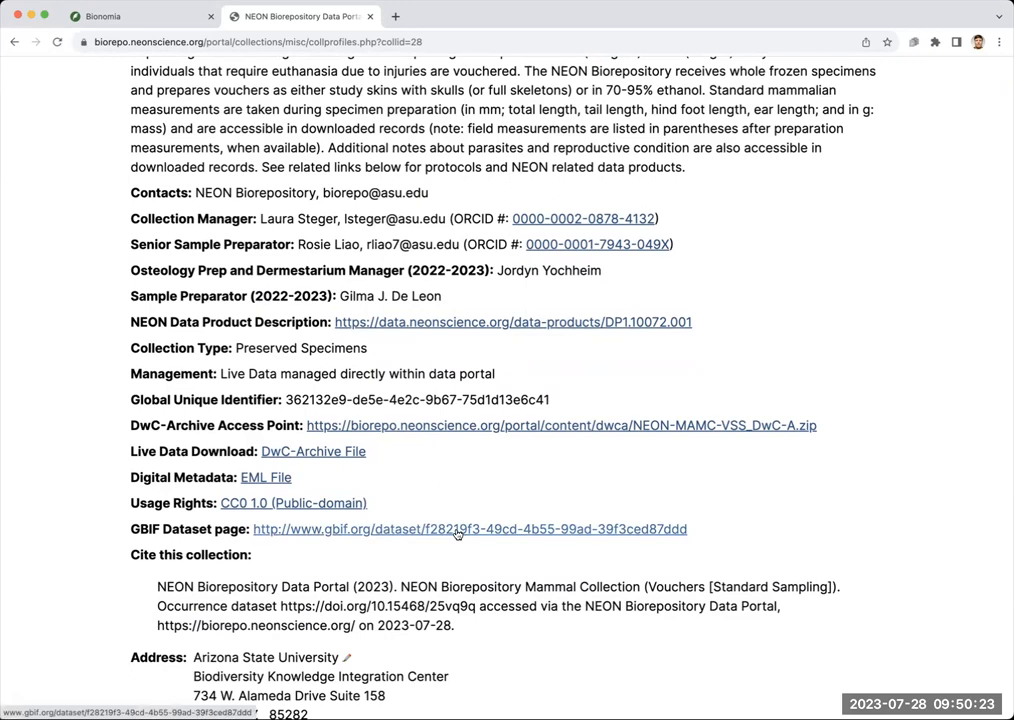
- Open the Mammal Collection (Vouchers) GBIF dataset page and scroll to its occurrence map
{"action": "left_click", "coordinate": [458, 529]}
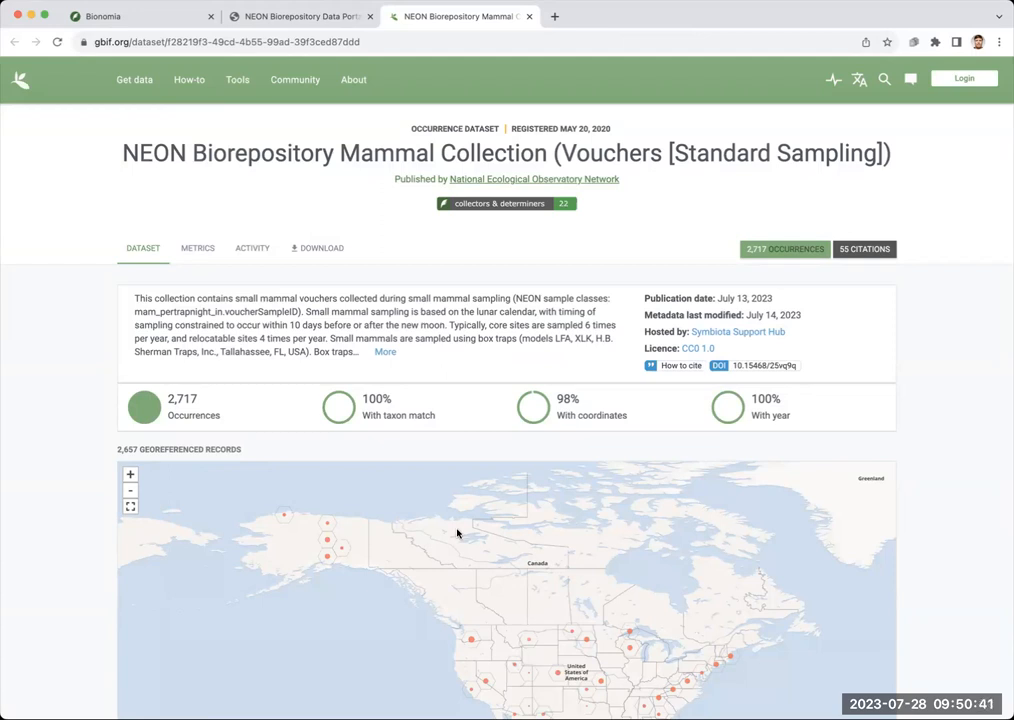
{"action": "mouse_move", "coordinate": [465, 250]}
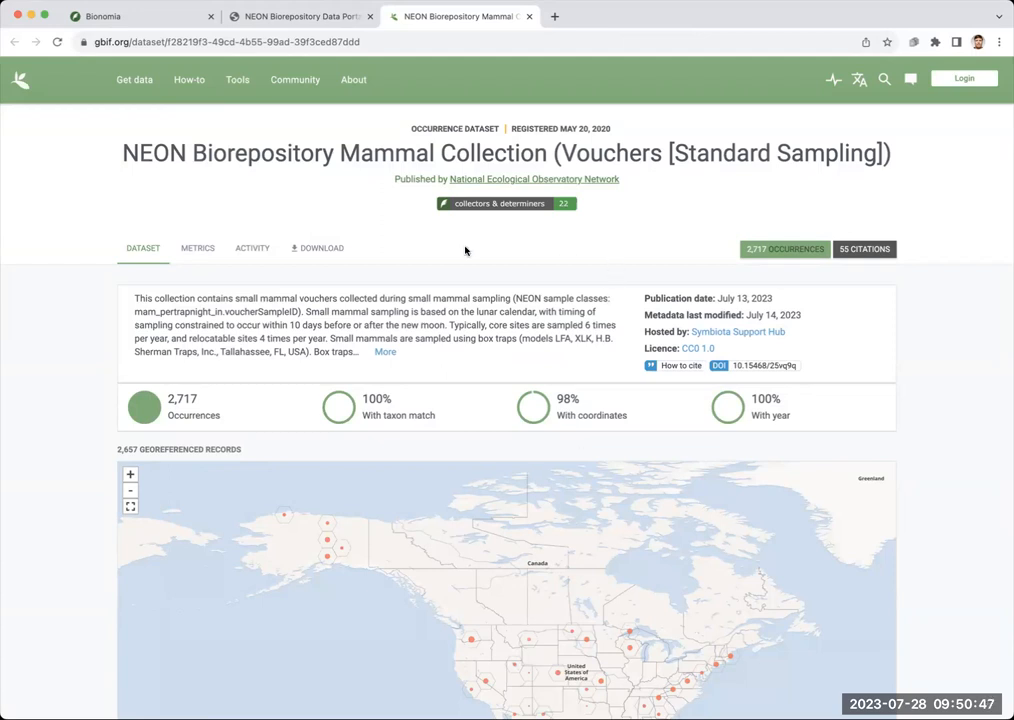
{"action": "mouse_move", "coordinate": [737, 260]}
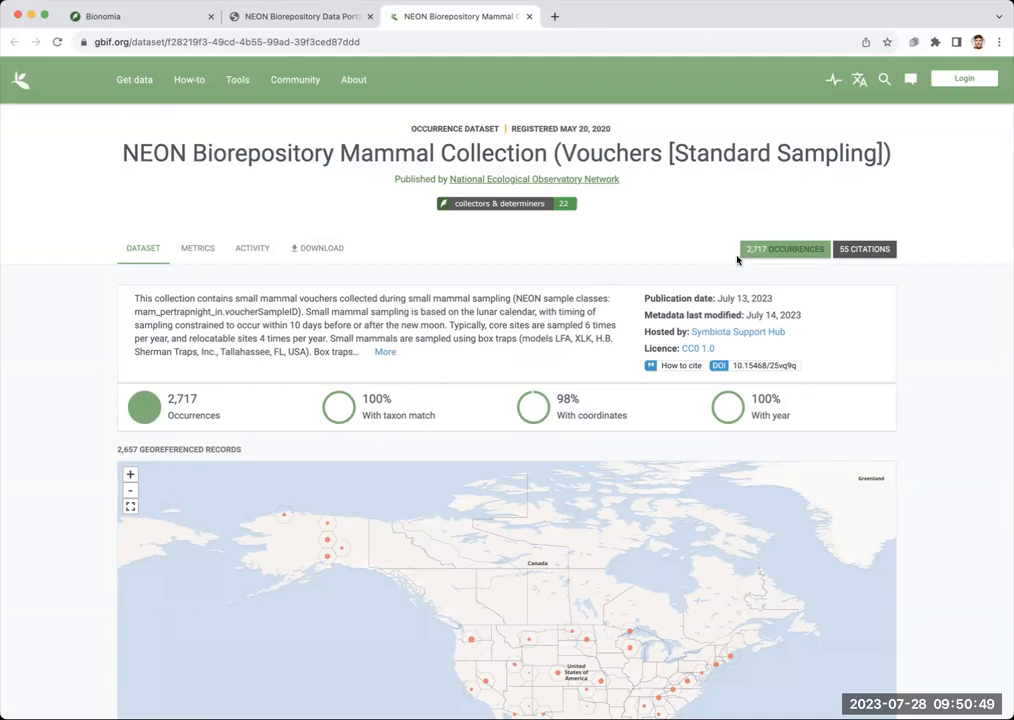
{"action": "mouse_move", "coordinate": [762, 266]}
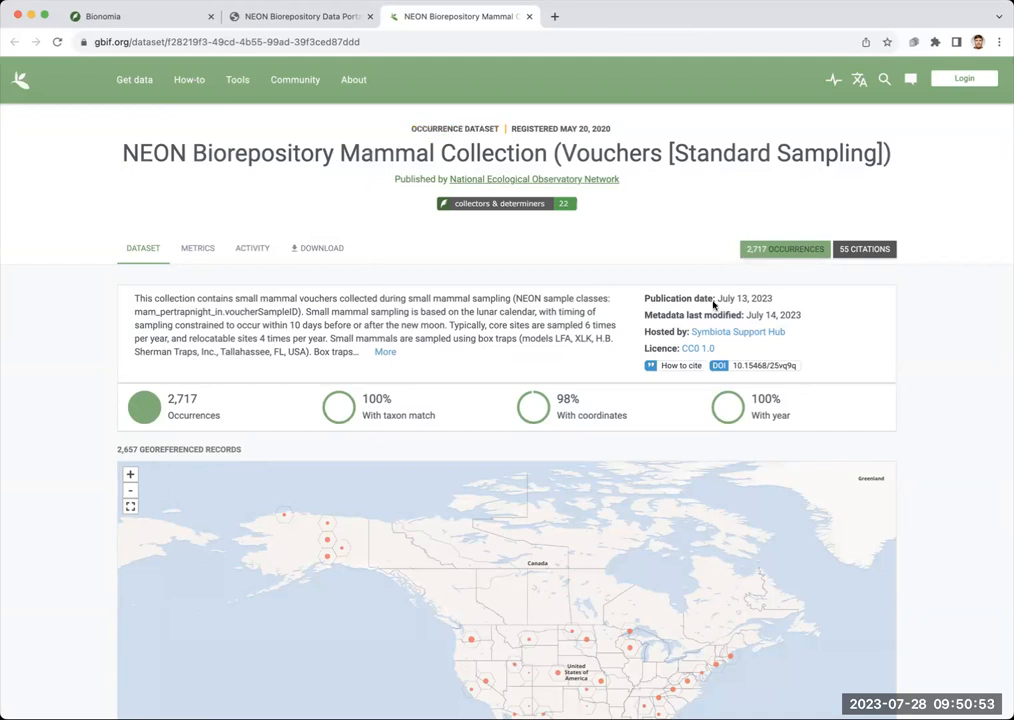
{"action": "mouse_move", "coordinate": [862, 251]}
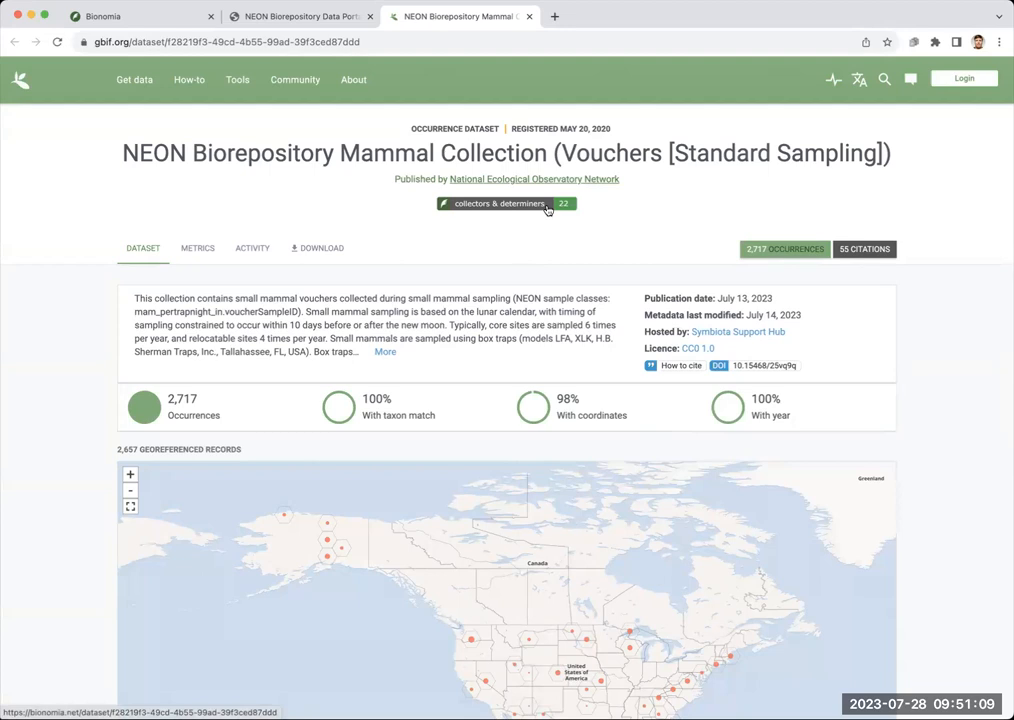
{"action": "mouse_move", "coordinate": [632, 231]}
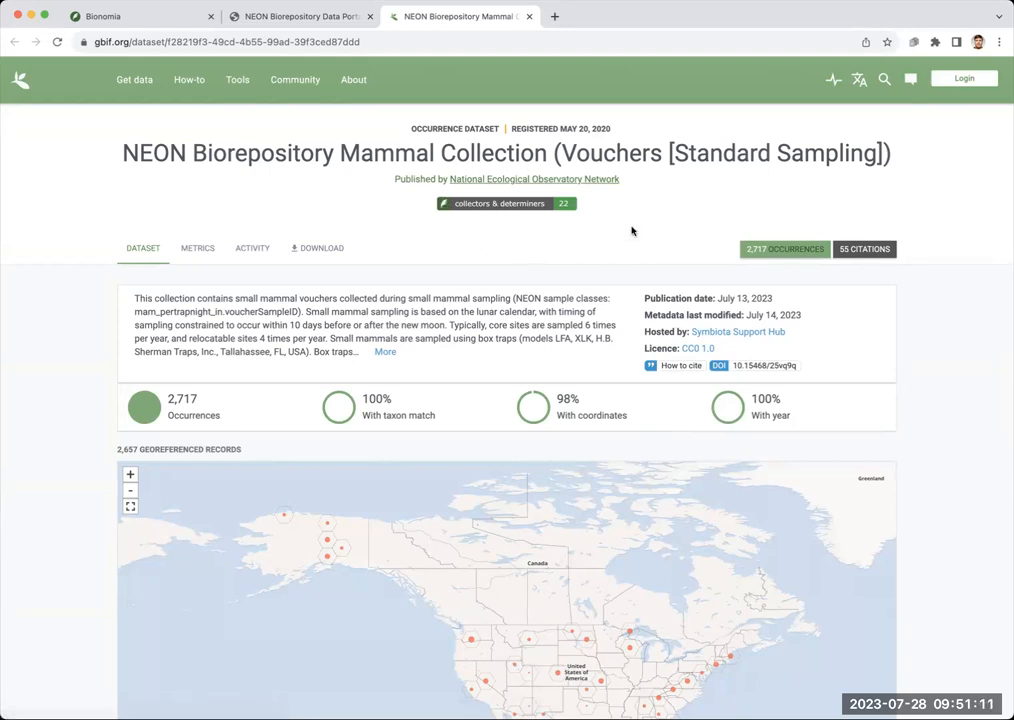
{"action": "mouse_move", "coordinate": [600, 246]}
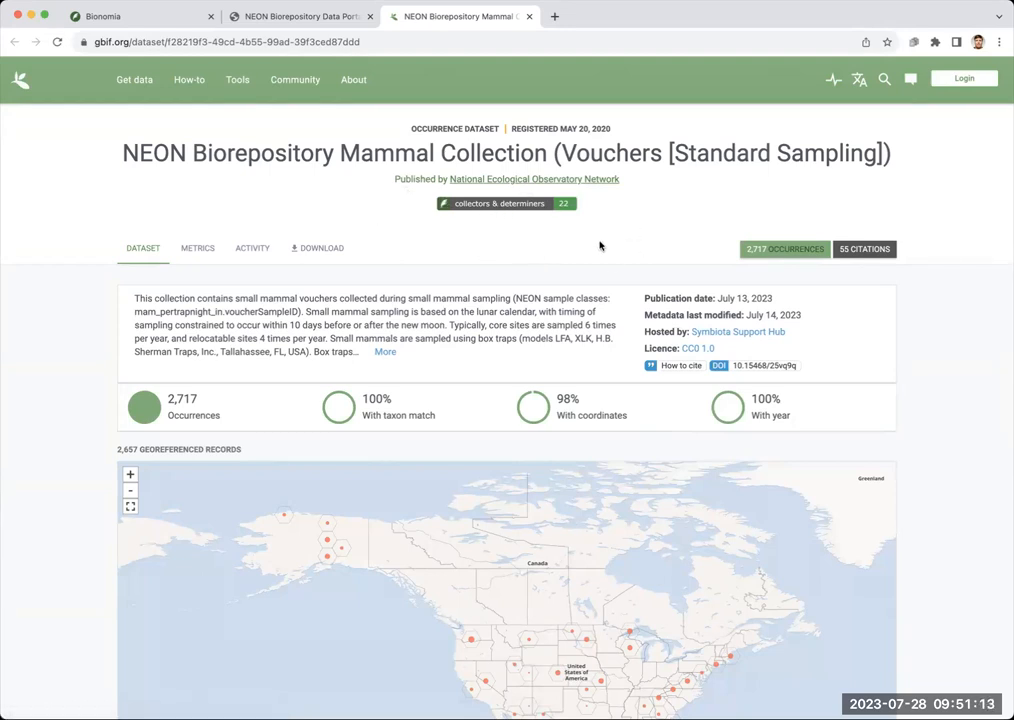
{"action": "scroll", "scroll_direction": "down", "scroll_amount": 3}
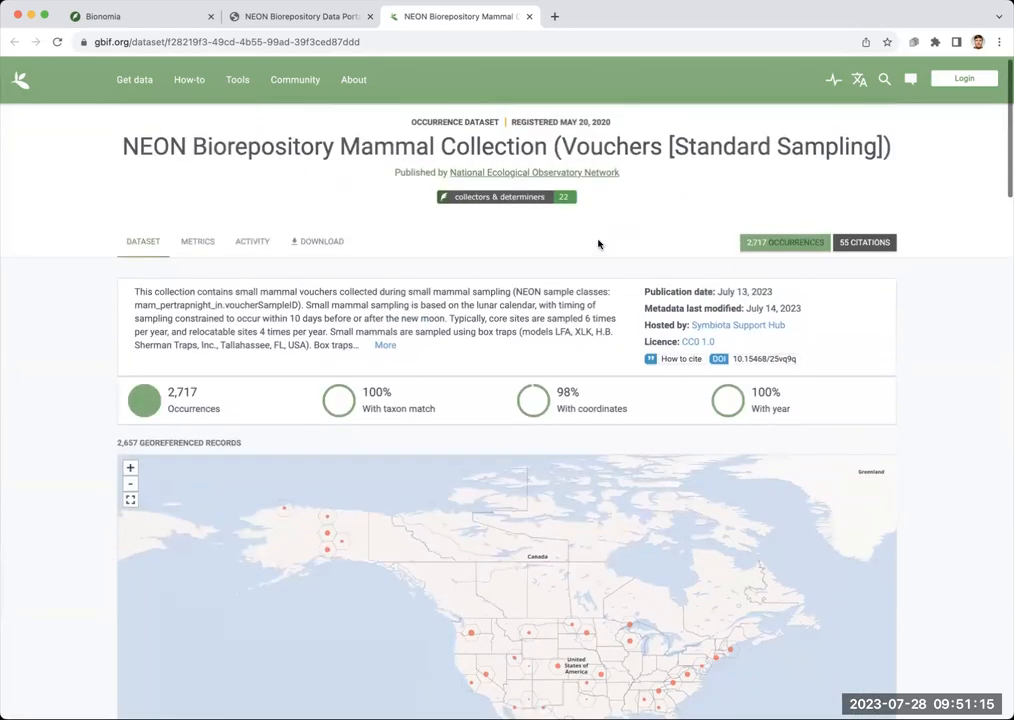
{"action": "mouse_move", "coordinate": [482, 205]}
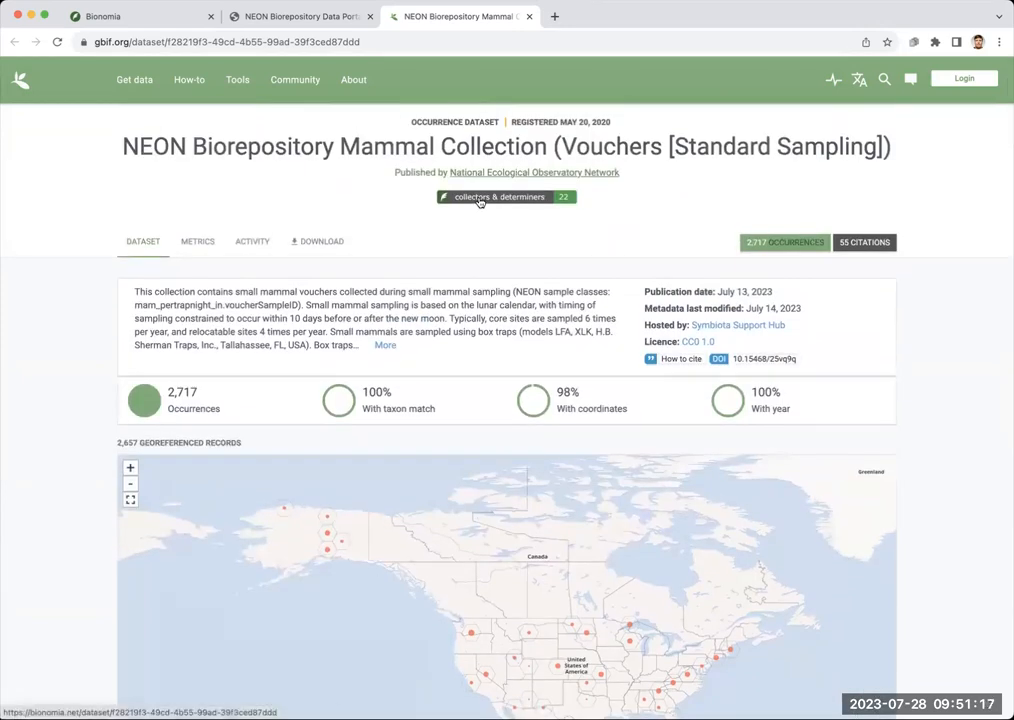
- Open the mammal collection in Bionomia and scroll through its 22 people cards
{"action": "left_click", "coordinate": [495, 196]}
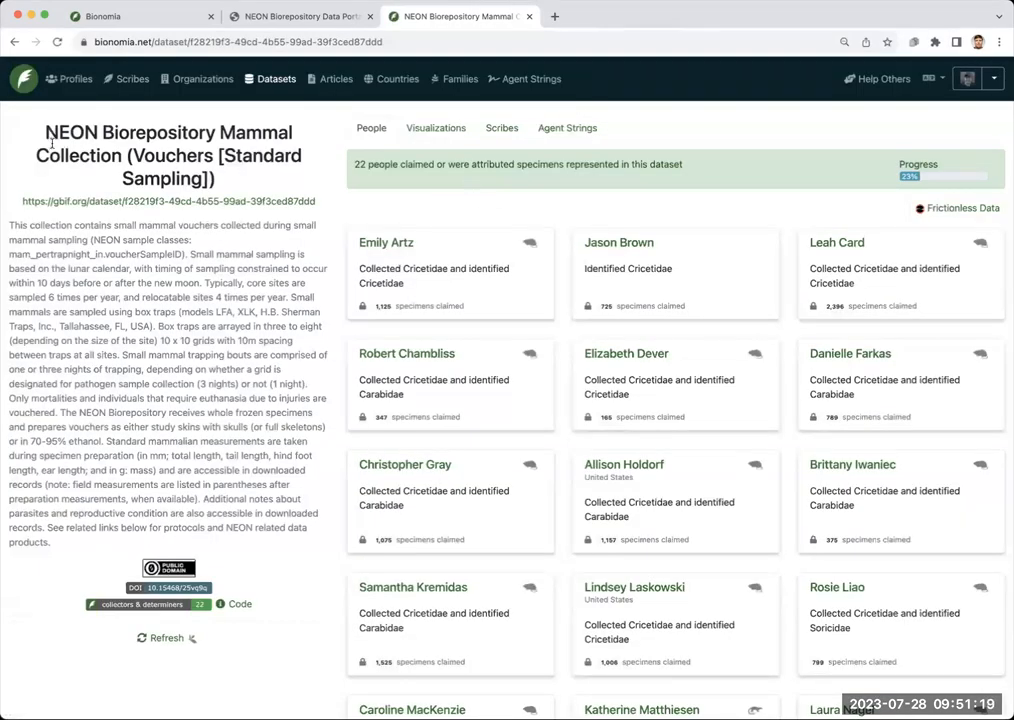
{"action": "mouse_move", "coordinate": [93, 308]}
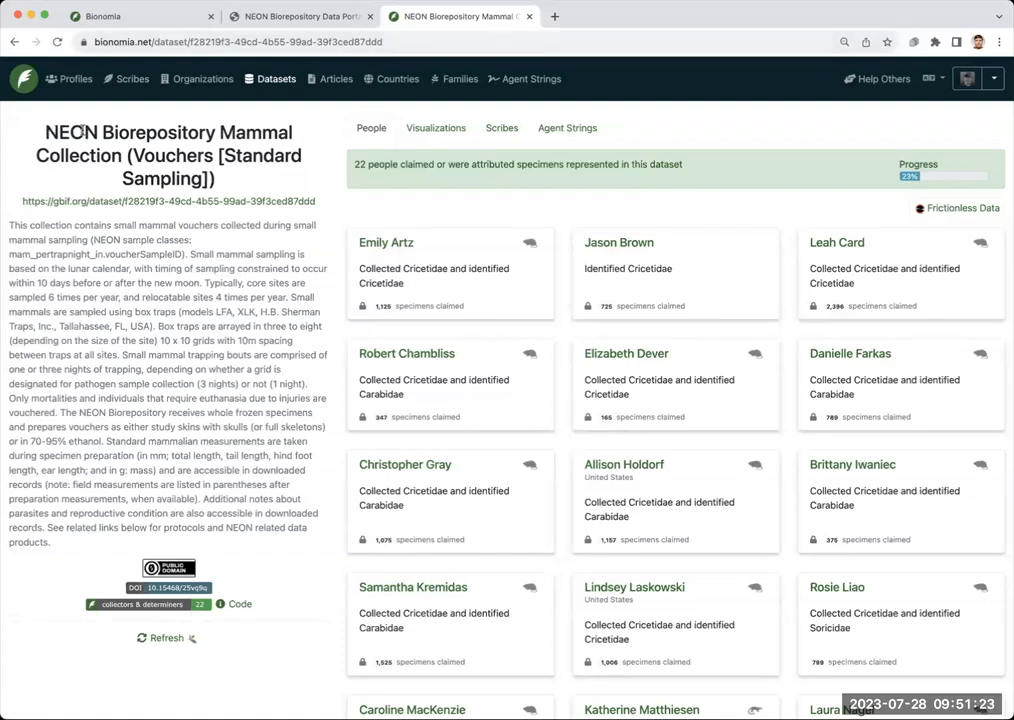
{"action": "mouse_move", "coordinate": [47, 243]}
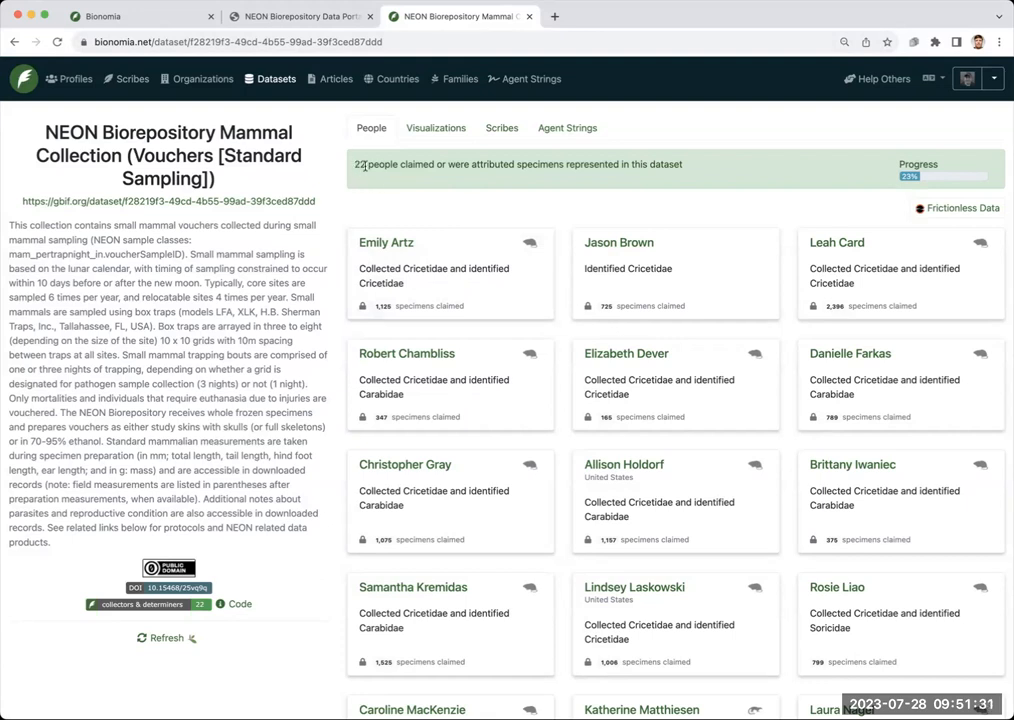
{"action": "mouse_move", "coordinate": [564, 234]}
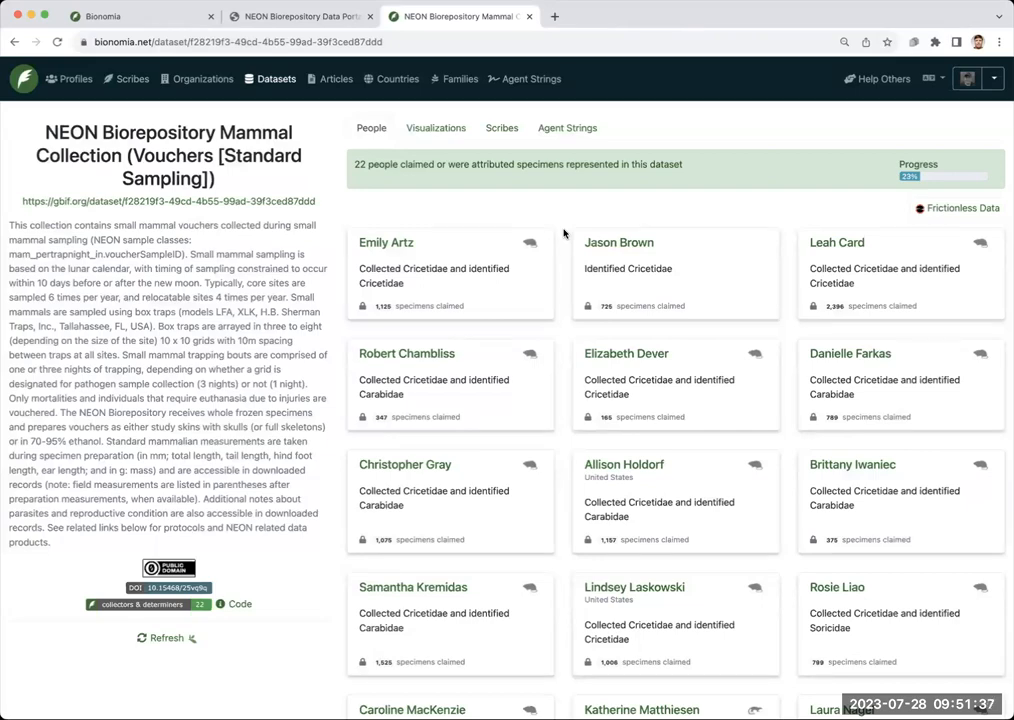
{"action": "scroll", "scroll_direction": "down", "scroll_amount": 3}
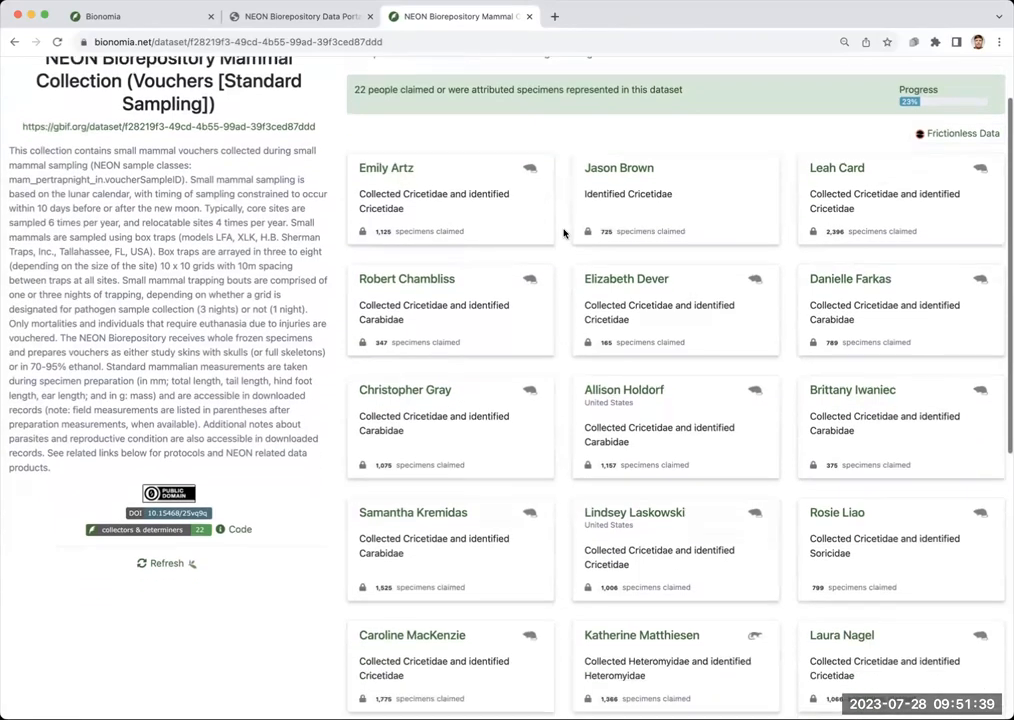
{"action": "scroll", "scroll_direction": "down", "scroll_amount": 3}
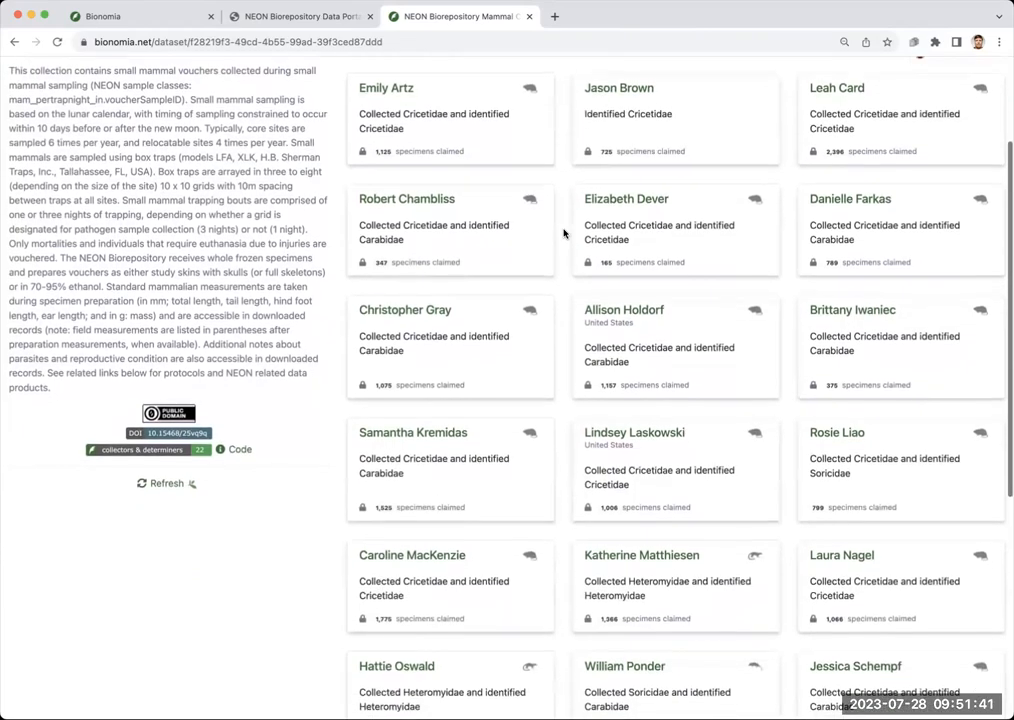
{"action": "scroll", "scroll_direction": "down", "scroll_amount": 3}
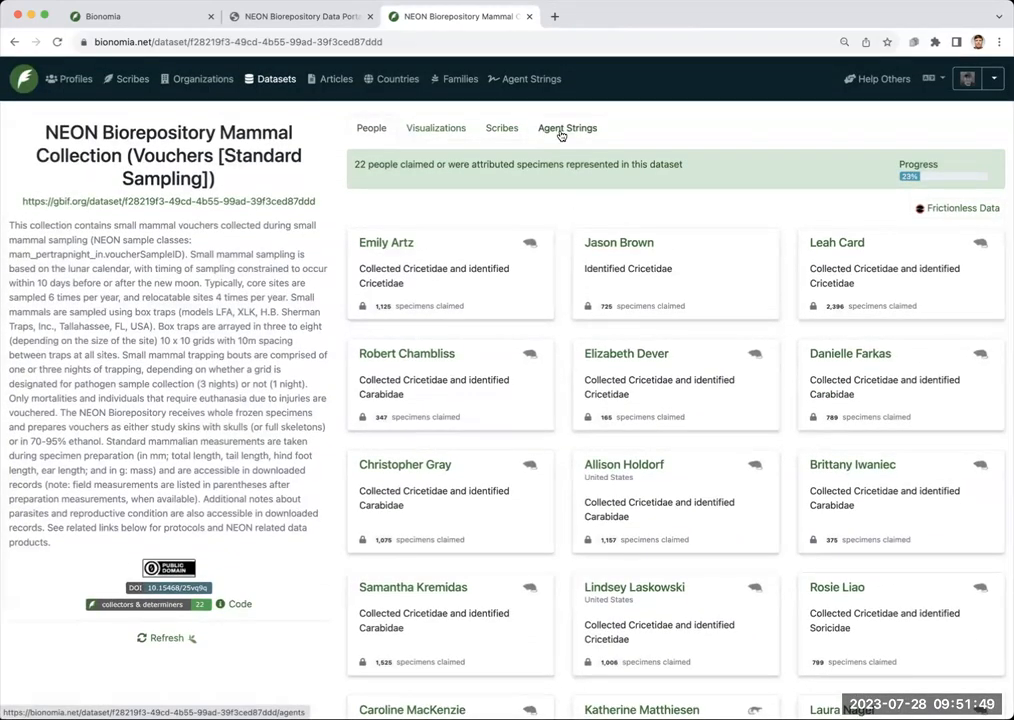
- Show the dataset's Agent Strings list of 296 raw collector and determiner names
{"action": "left_click", "coordinate": [567, 128]}
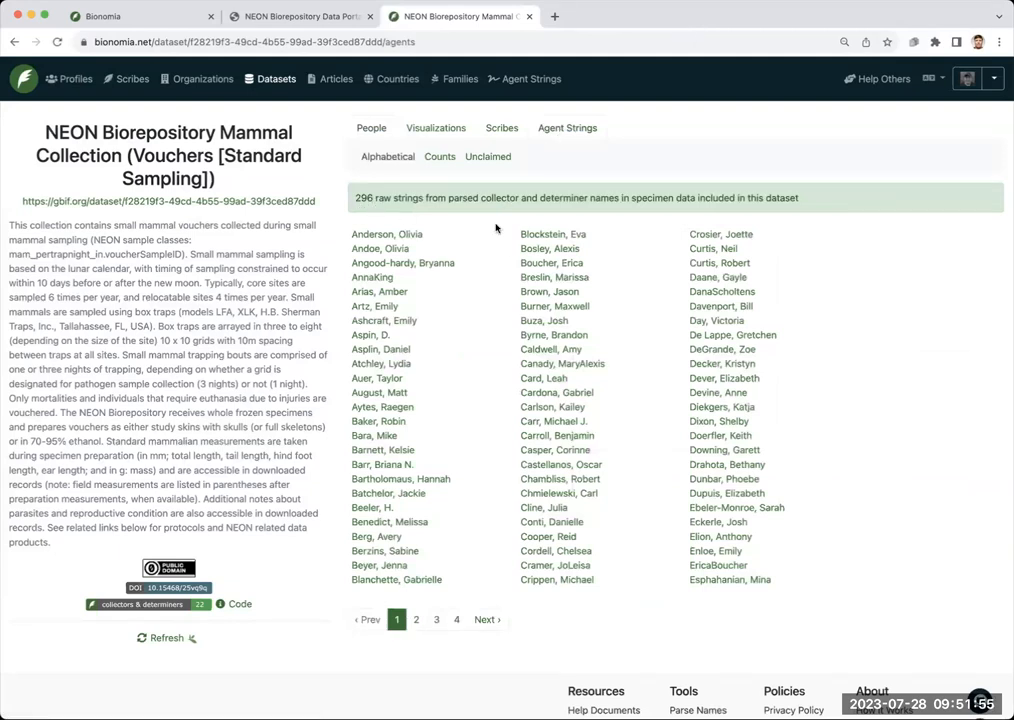
{"action": "mouse_move", "coordinate": [483, 440]}
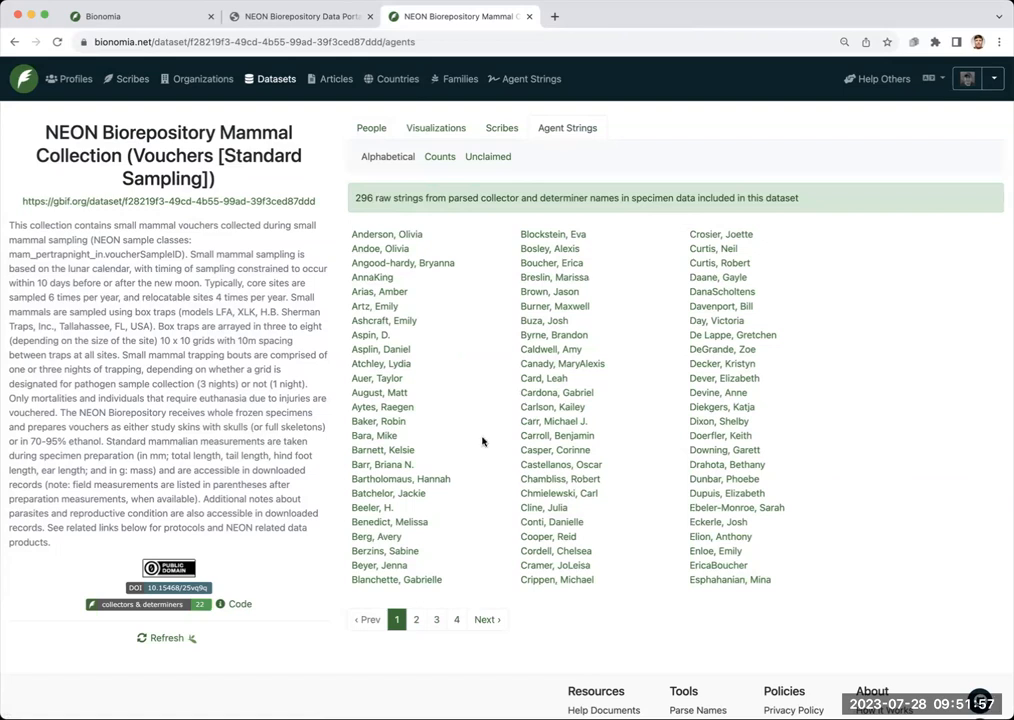
{"action": "mouse_move", "coordinate": [452, 250]}
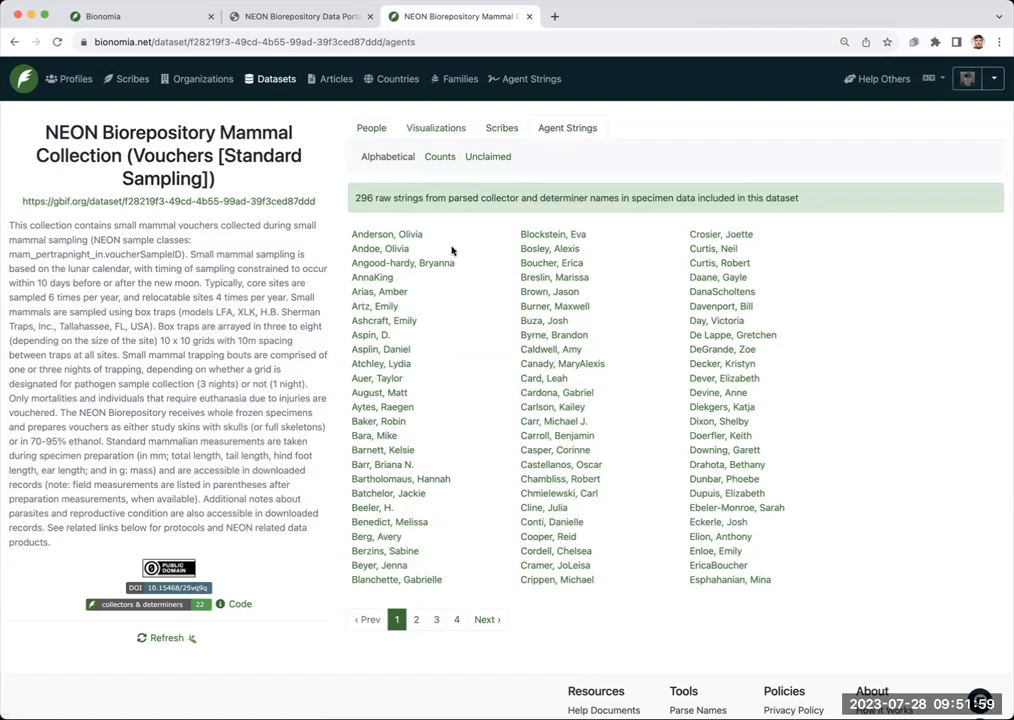
{"action": "mouse_move", "coordinate": [725, 450]}
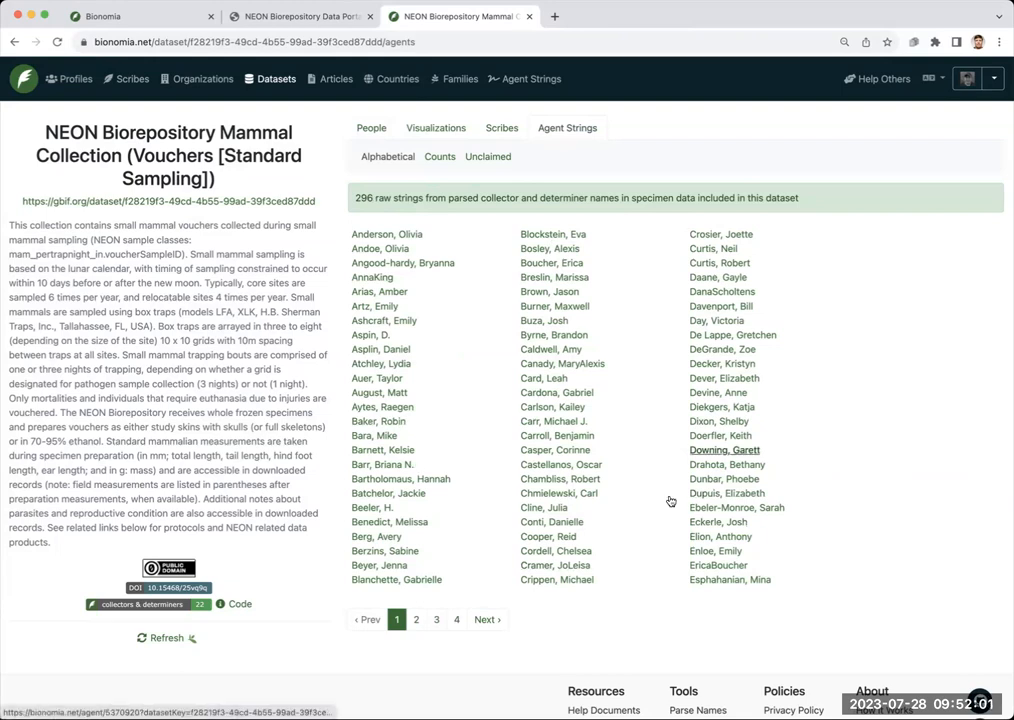
{"action": "mouse_move", "coordinate": [719, 450]}
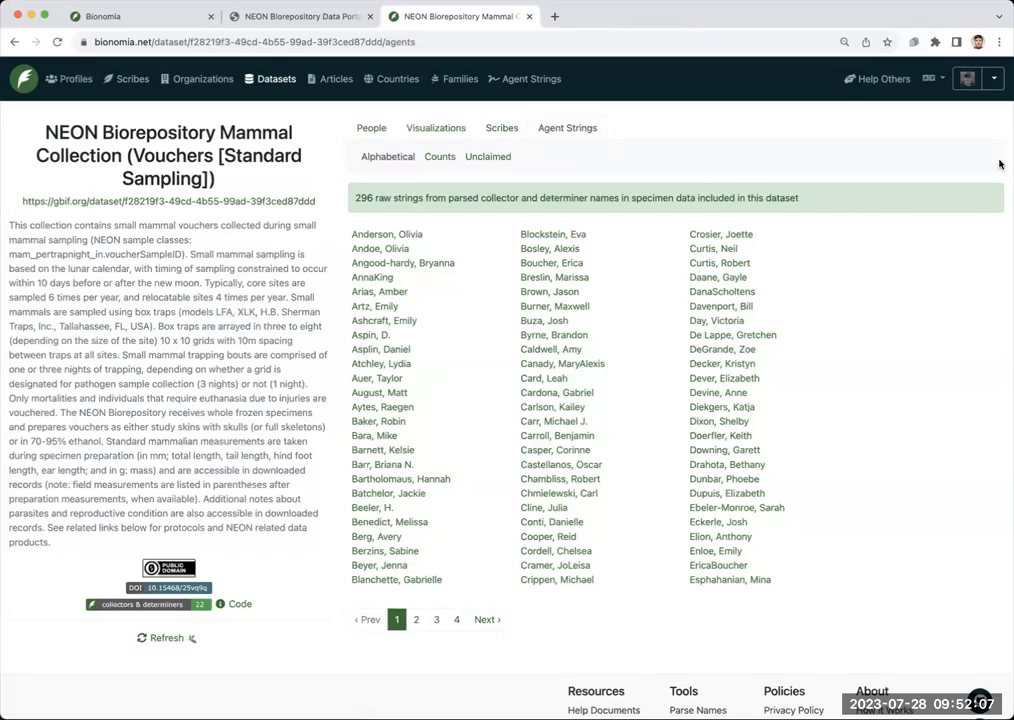
{"action": "mouse_move", "coordinate": [919, 172]}
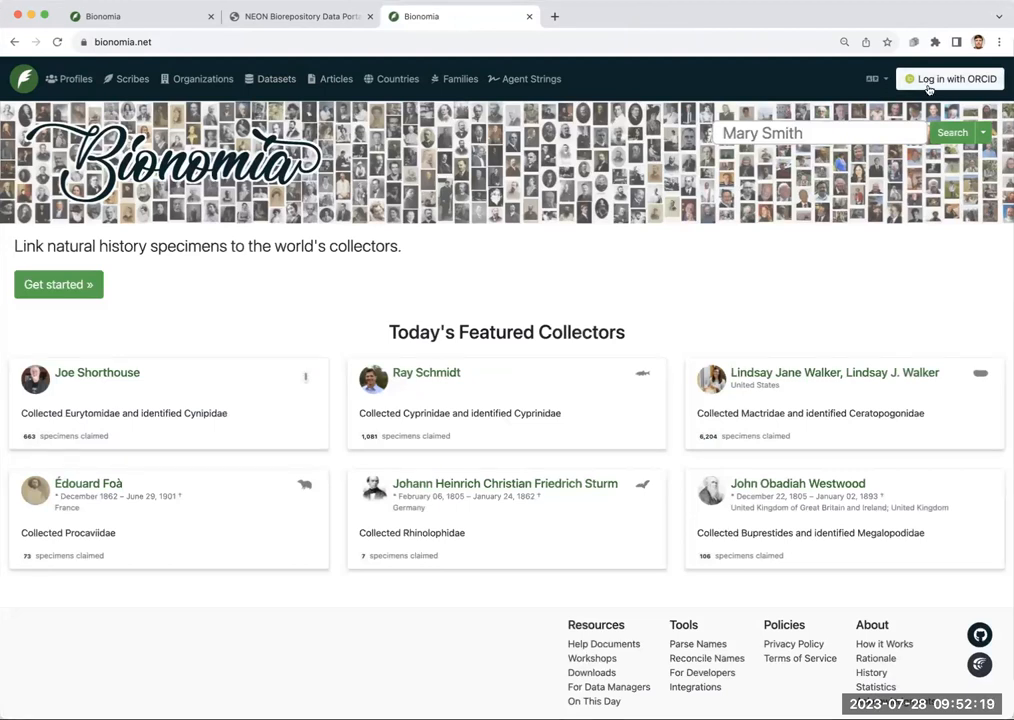
{"action": "mouse_move", "coordinate": [953, 79]}
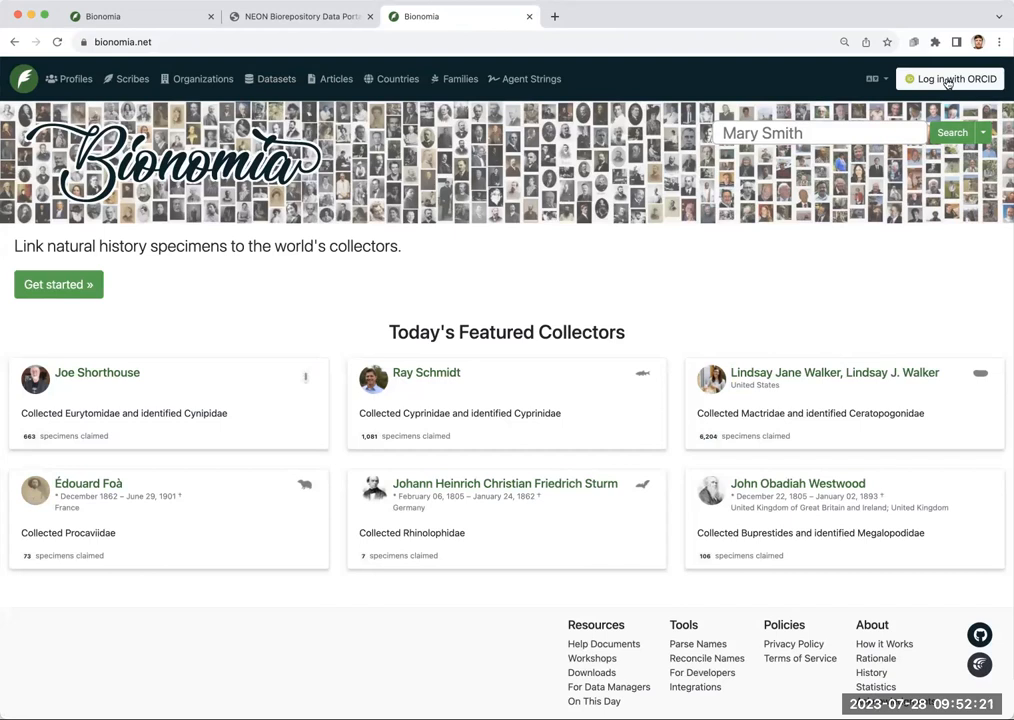
- Log in with ORCID and authorize access to reach the profile overview
{"action": "left_click", "coordinate": [954, 79]}
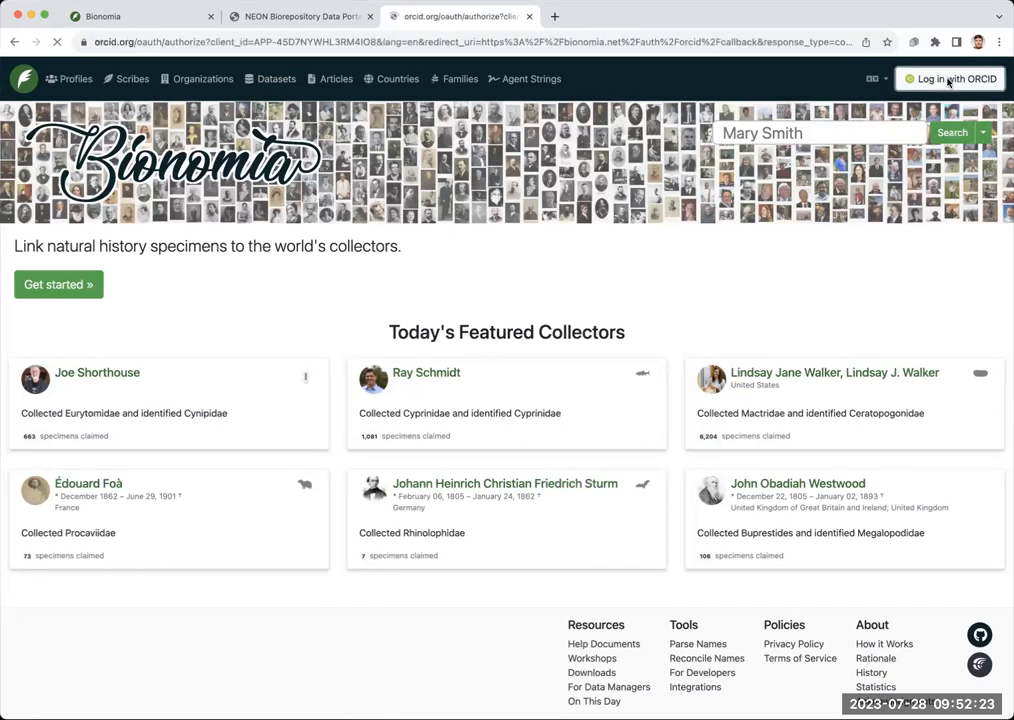
{"action": "left_click", "coordinate": [952, 79]}
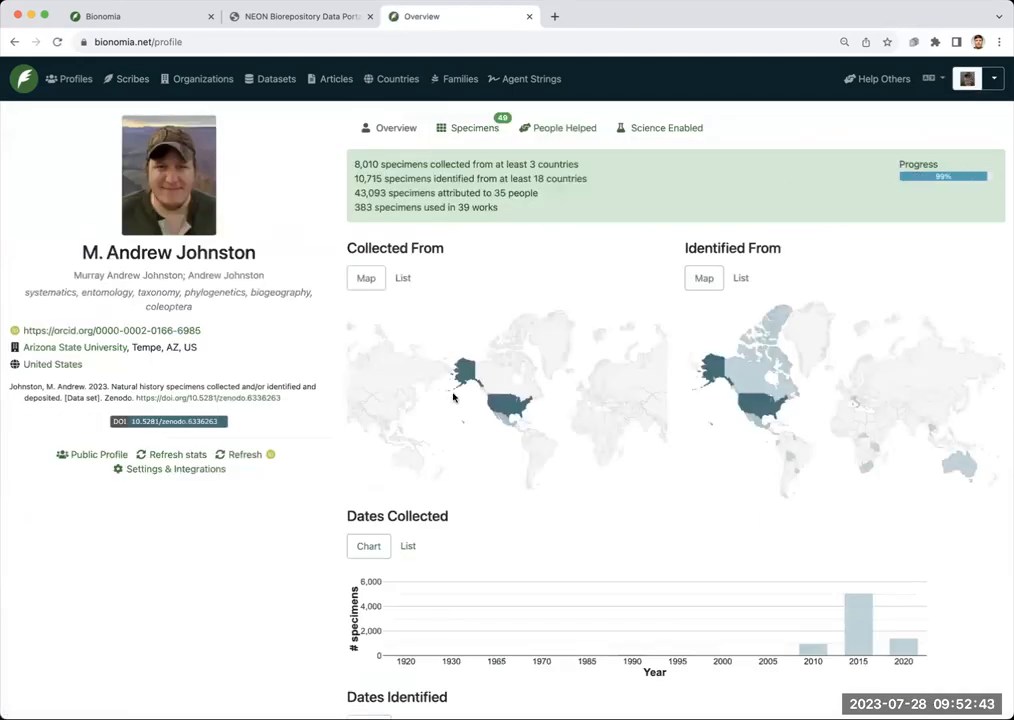
{"action": "mouse_move", "coordinate": [294, 169]}
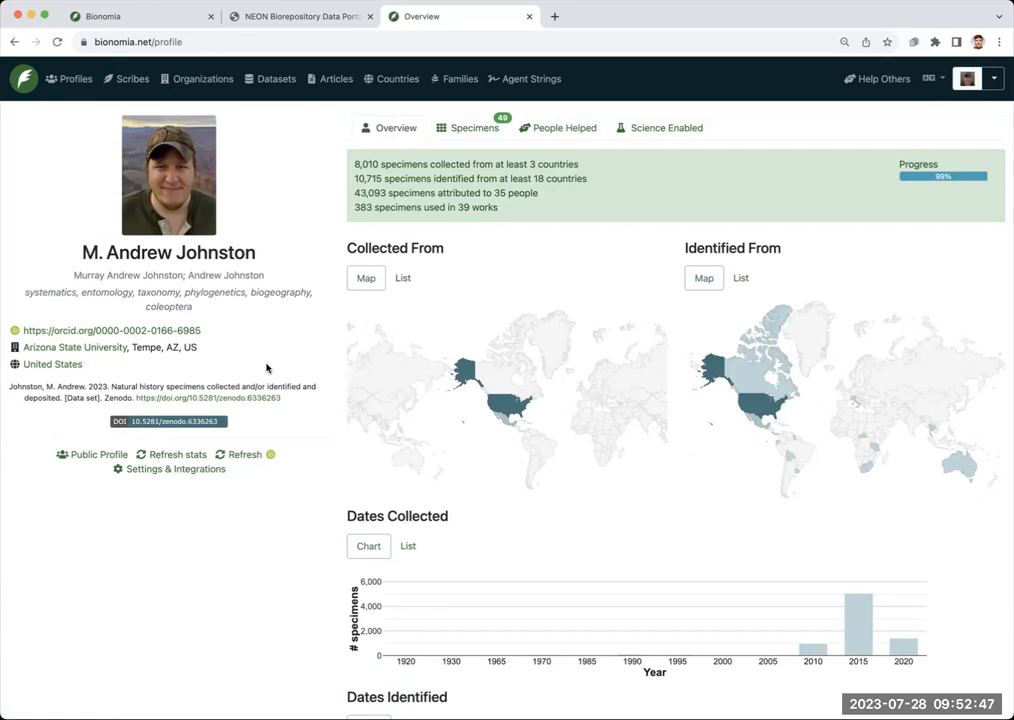
{"action": "mouse_move", "coordinate": [324, 287]}
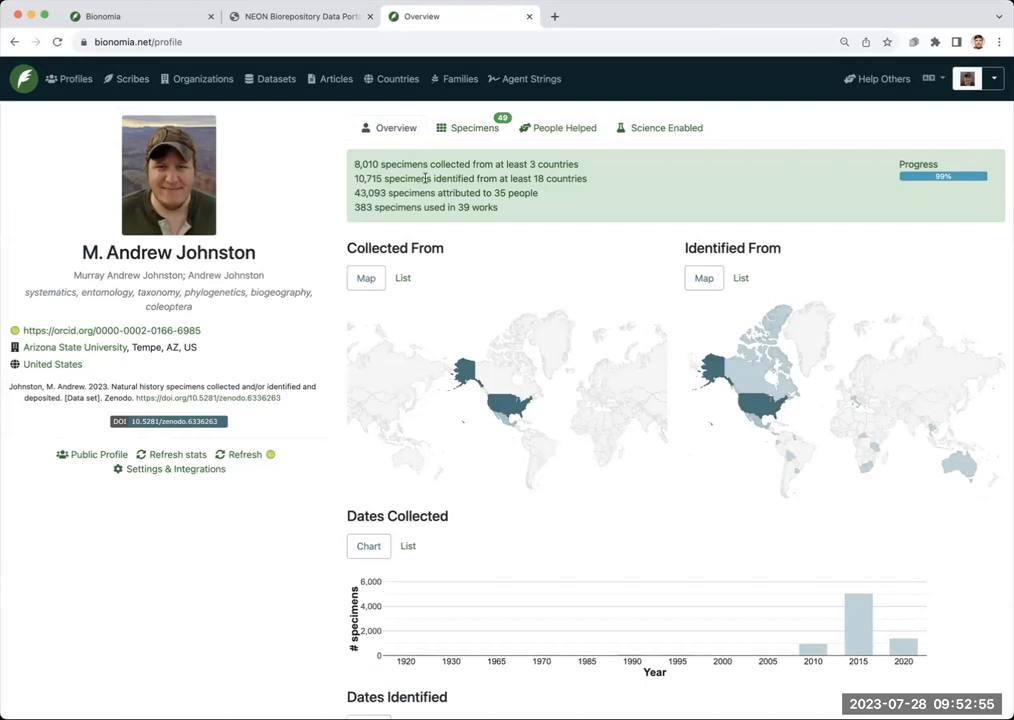
{"action": "mouse_move", "coordinate": [480, 336]}
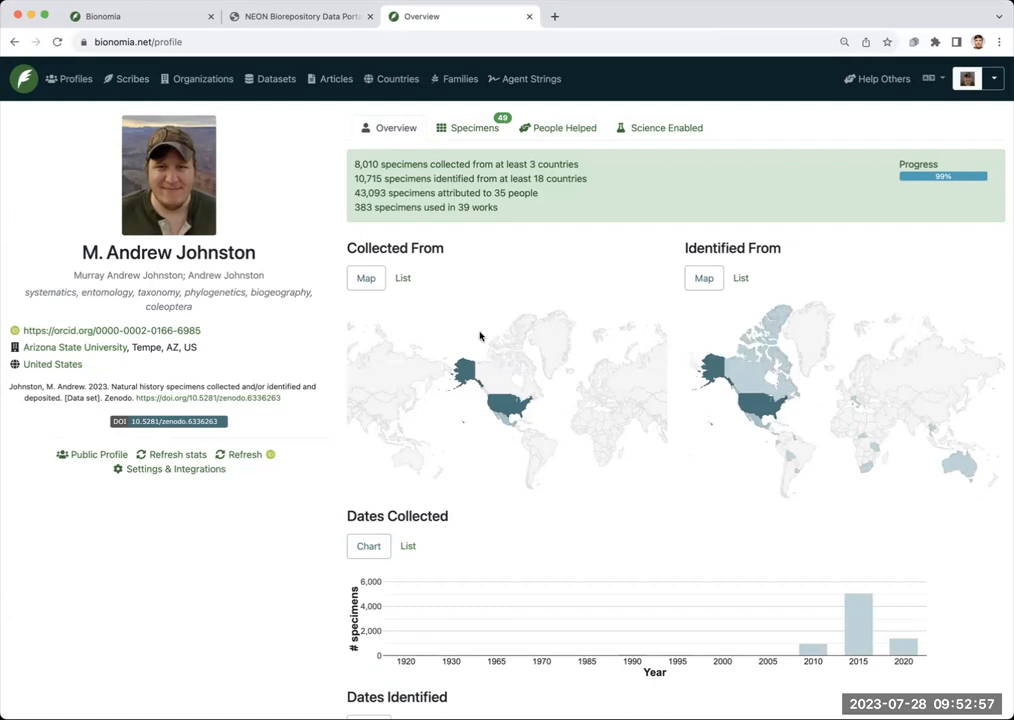
- Scroll the profile overview and open the Zenodo DOI badge in a new tab
{"action": "scroll", "scroll_direction": "down", "scroll_amount": 3}
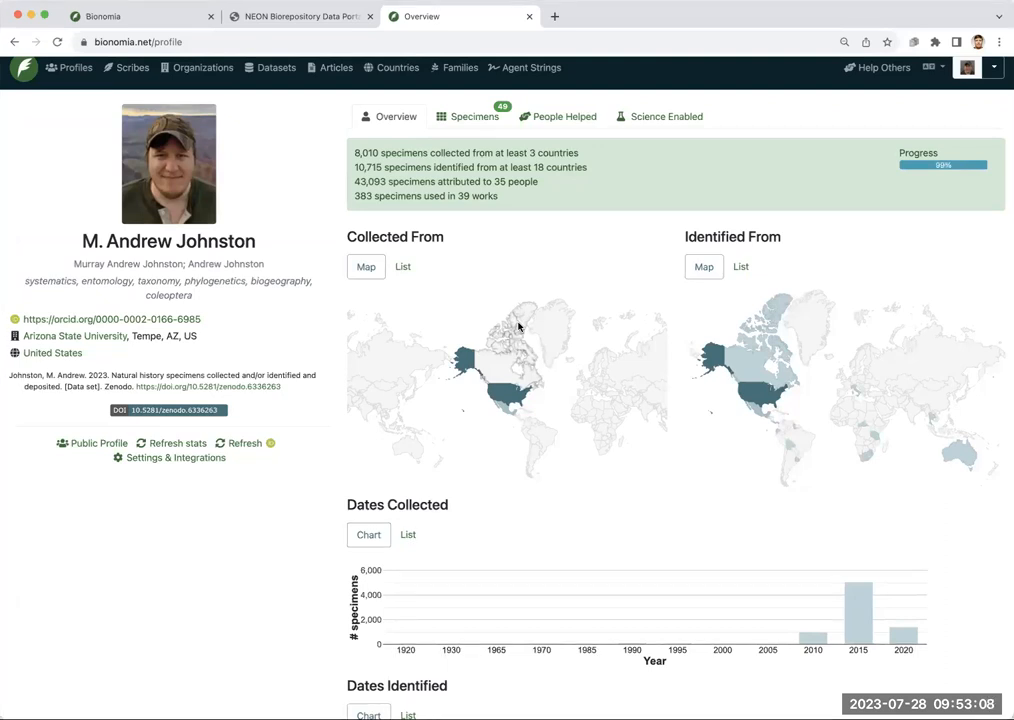
{"action": "mouse_move", "coordinate": [160, 567]}
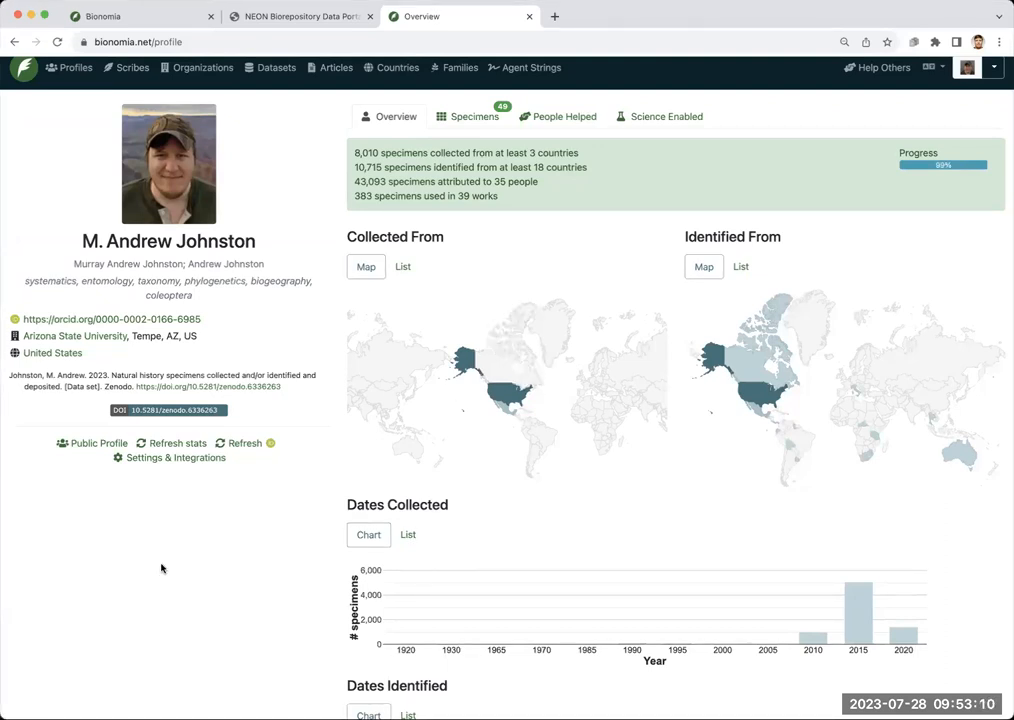
{"action": "mouse_move", "coordinate": [172, 416]}
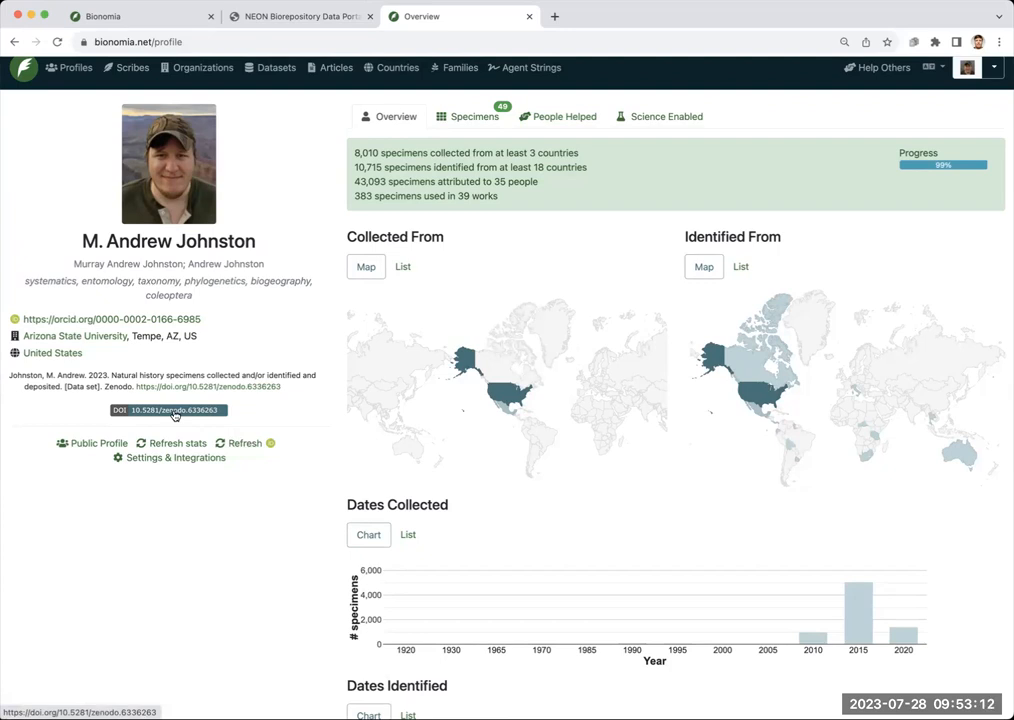
{"action": "left_click", "coordinate": [207, 387]}
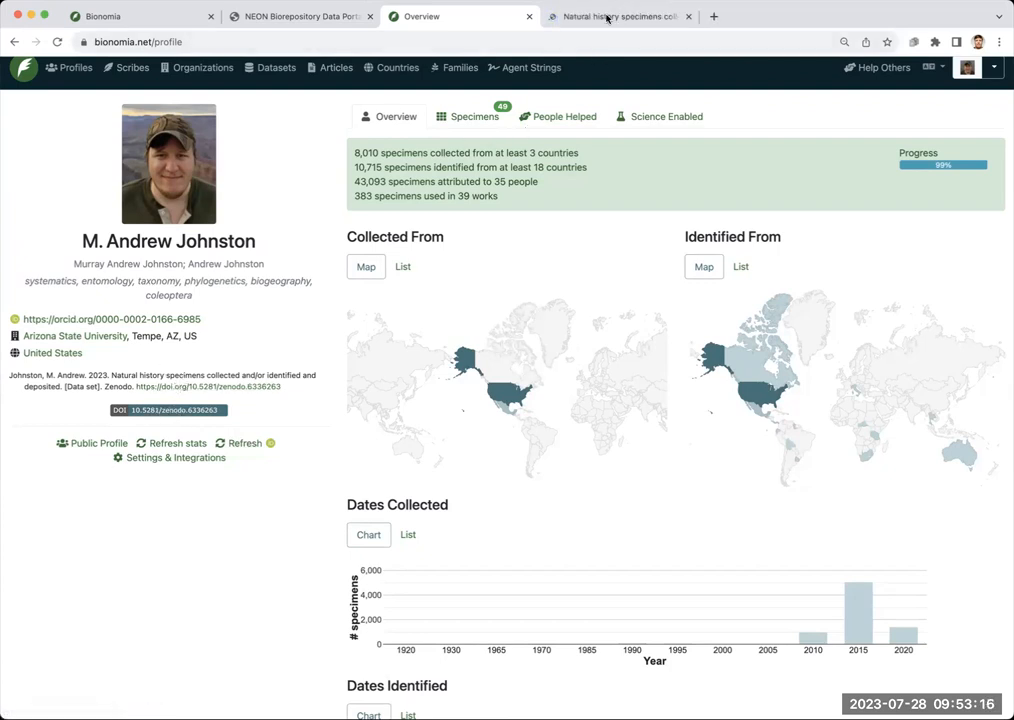
- Switch to the Zenodo record showing the data preview, files and 13 versions
{"action": "left_click", "coordinate": [620, 16]}
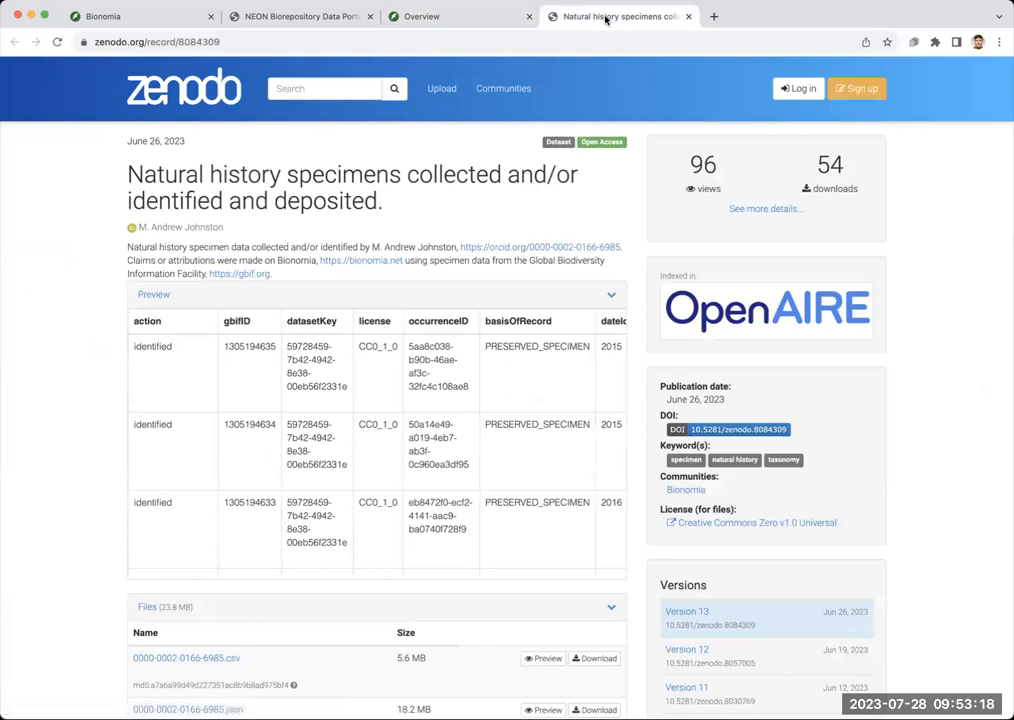
{"action": "mouse_move", "coordinate": [753, 416]}
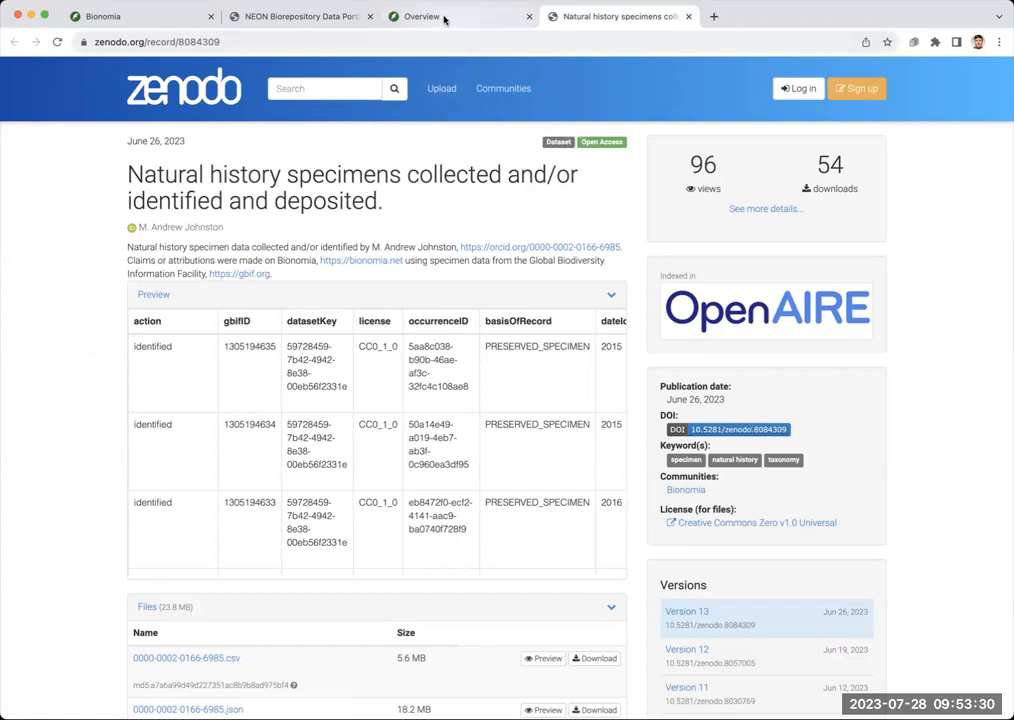
- Return to the Bionomia Overview tab with the specimen statistics and maps
{"action": "left_click", "coordinate": [420, 16]}
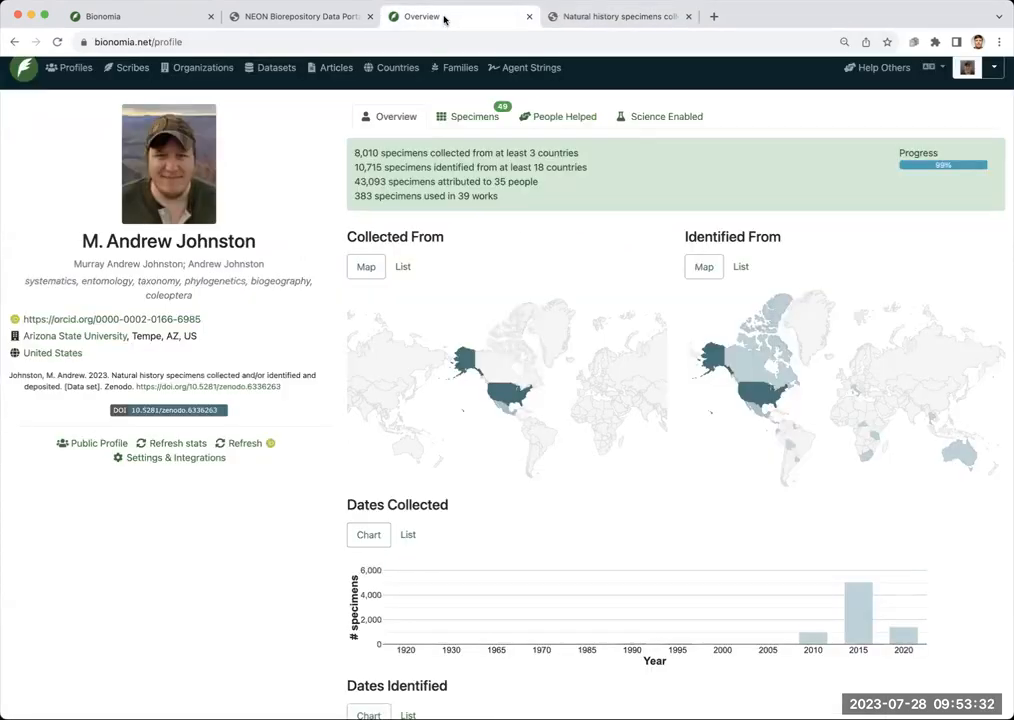
{"action": "mouse_move", "coordinate": [293, 152]}
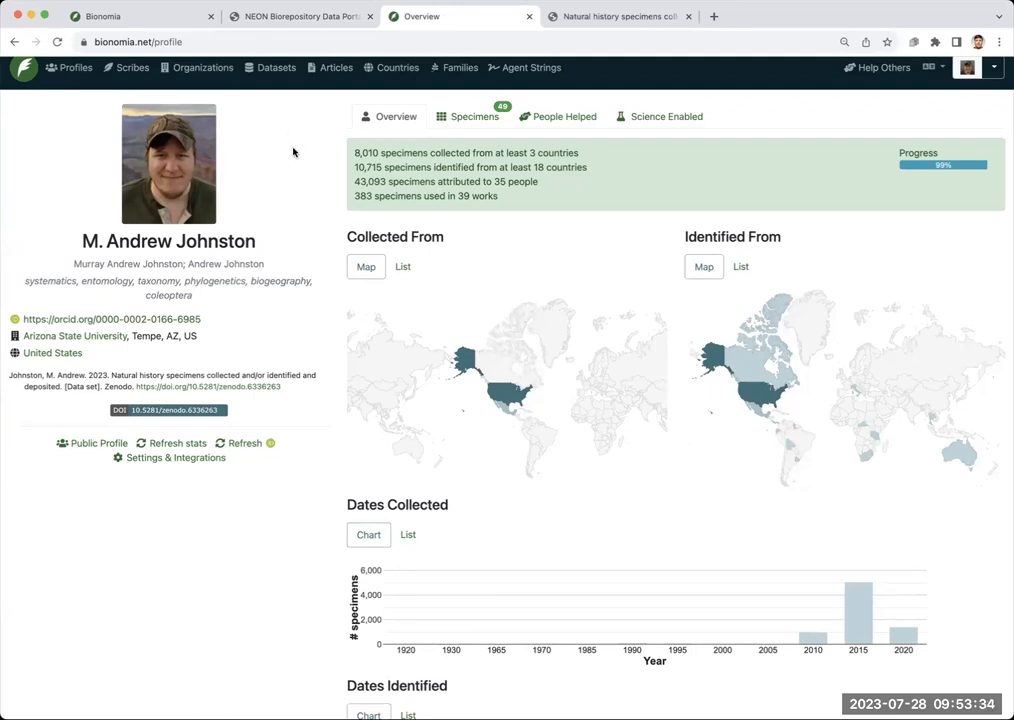
{"action": "mouse_move", "coordinate": [350, 504]}
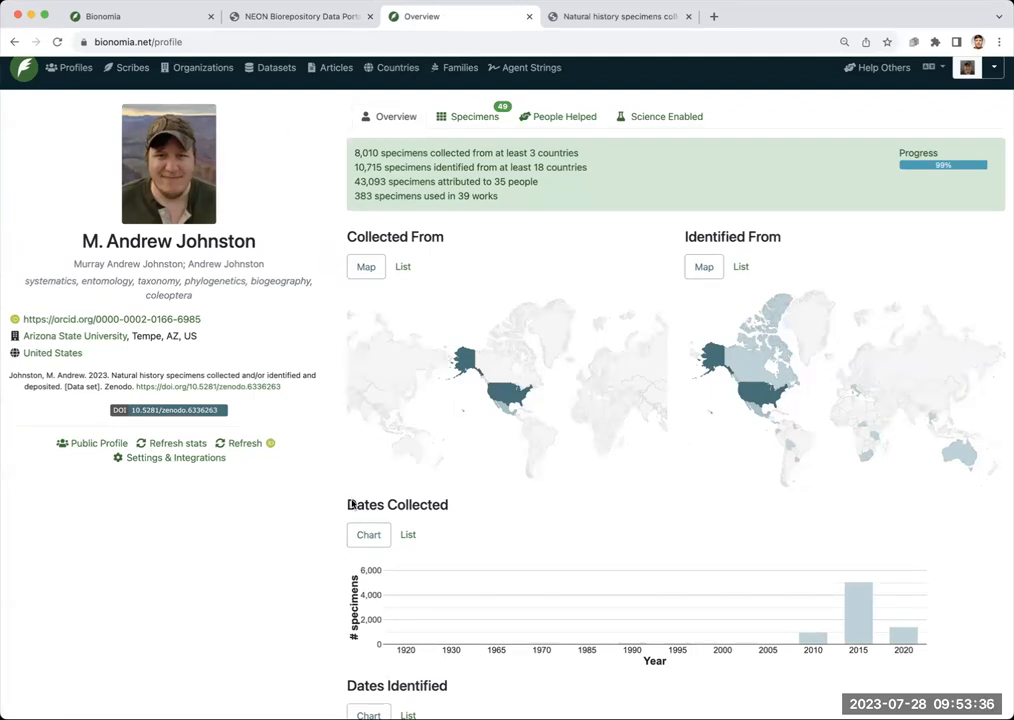
{"action": "mouse_move", "coordinate": [327, 150]}
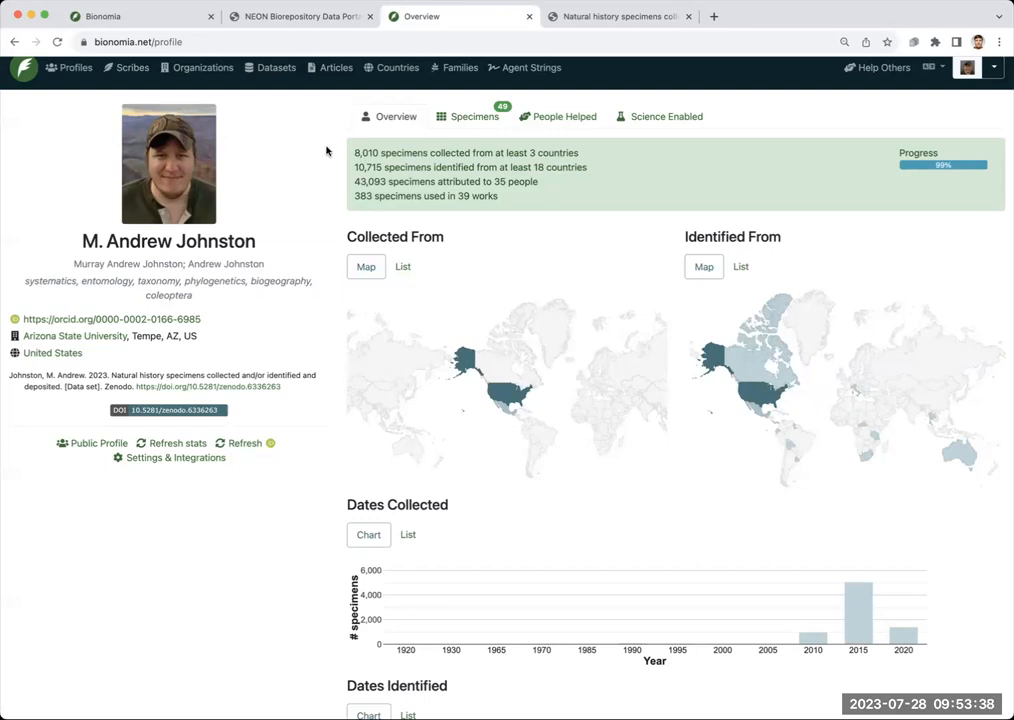
{"action": "mouse_move", "coordinate": [469, 117]}
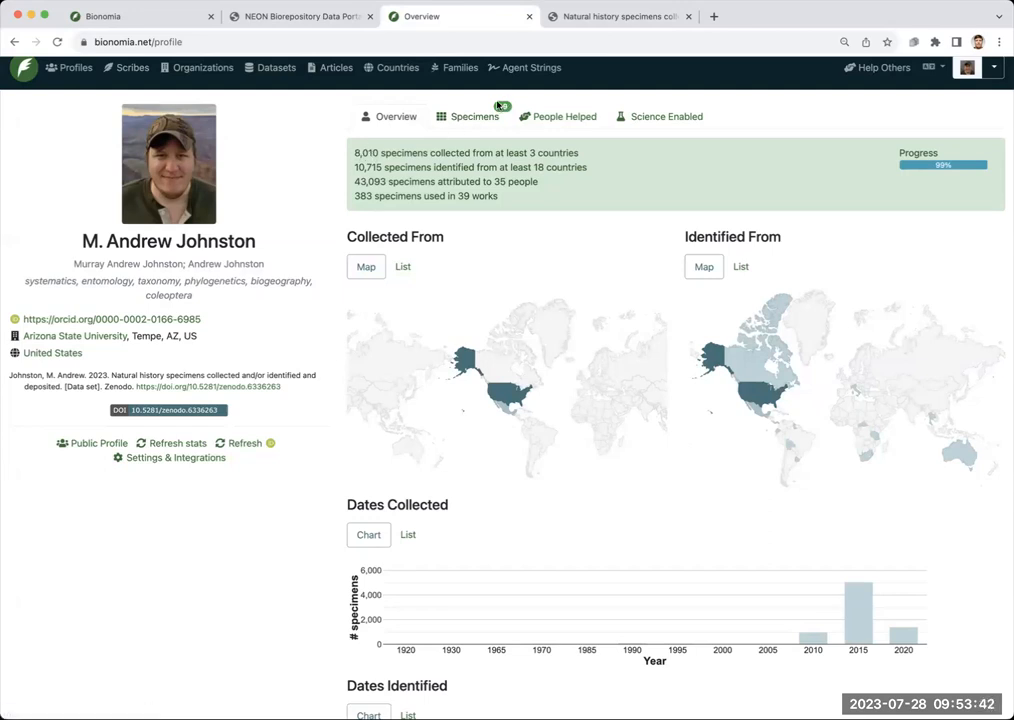
- Open the profile's Specimens tab and scroll the 49 listed Trogloderus beetle specimens
{"action": "left_click", "coordinate": [472, 116]}
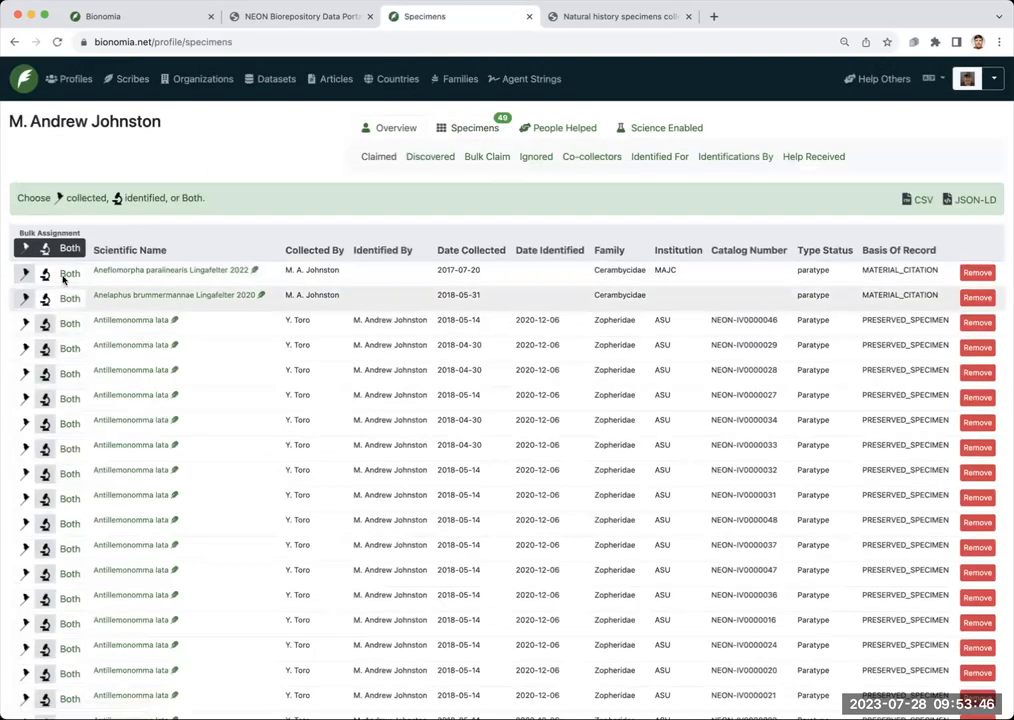
{"action": "scroll", "scroll_direction": "down", "scroll_amount": 3}
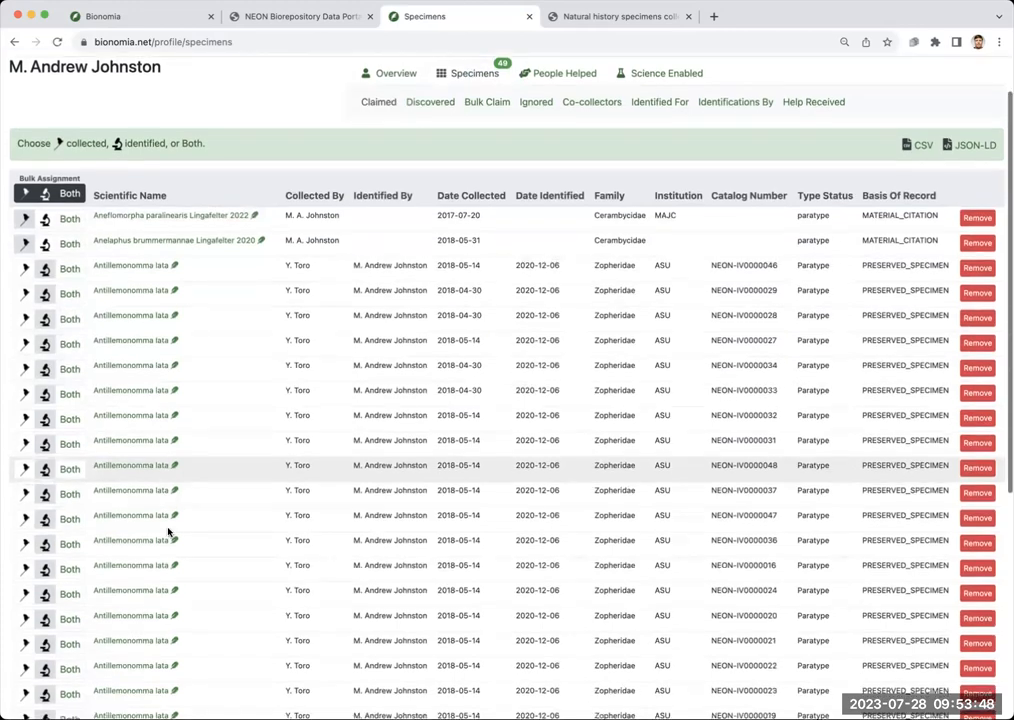
{"action": "scroll", "scroll_direction": "down", "scroll_amount": 3}
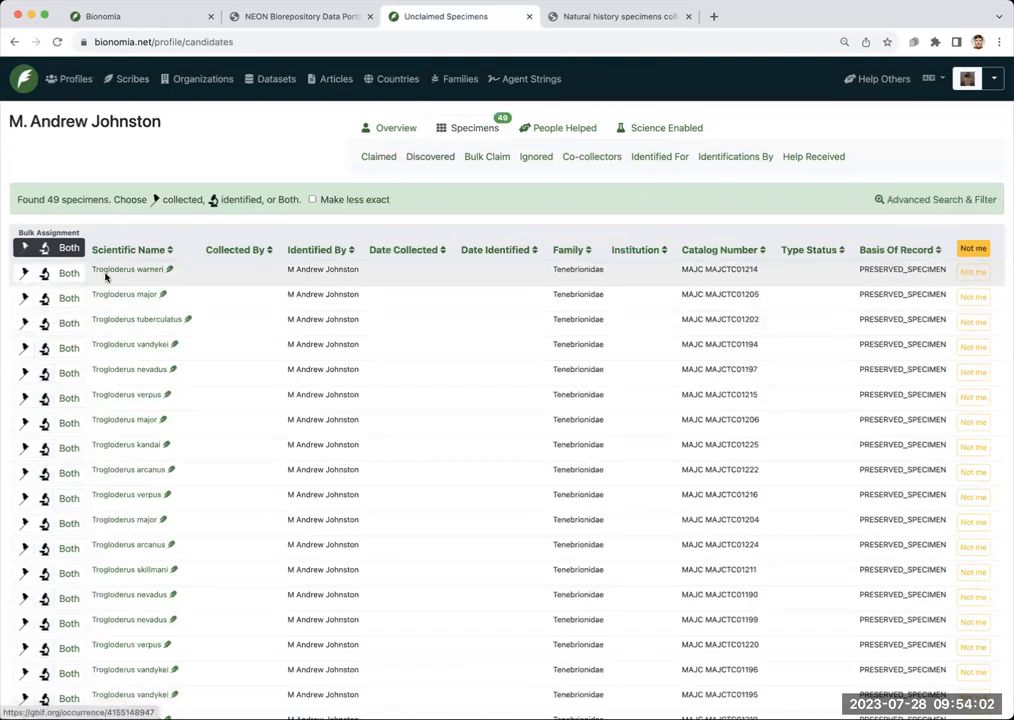
{"action": "mouse_move", "coordinate": [517, 288]}
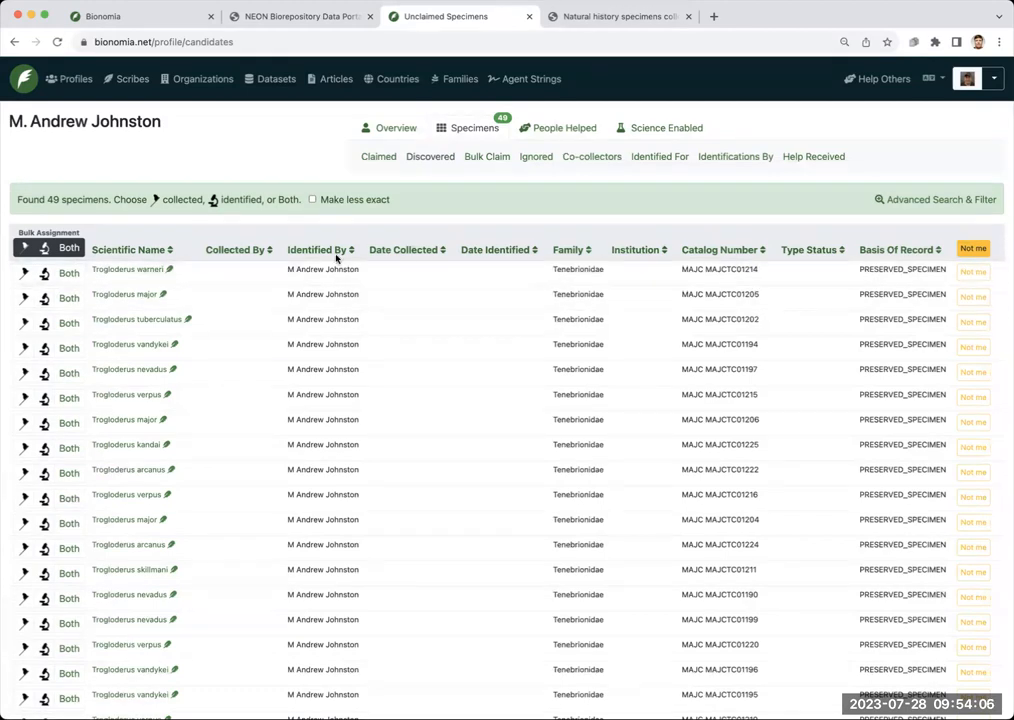
{"action": "mouse_move", "coordinate": [325, 313]}
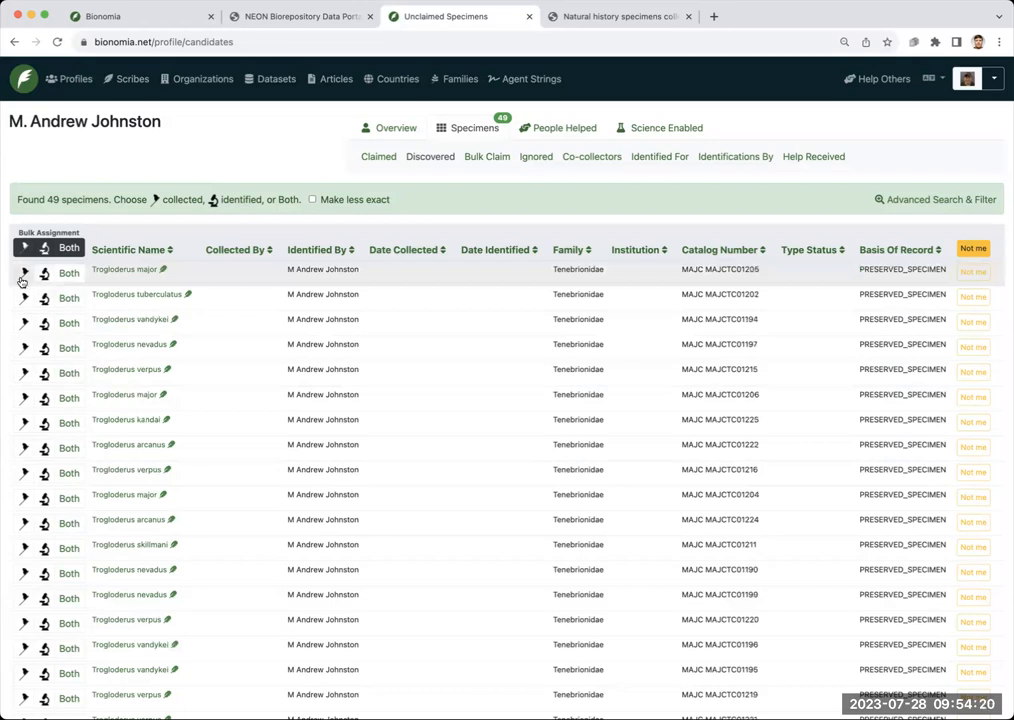
{"action": "mouse_move", "coordinate": [235, 369]}
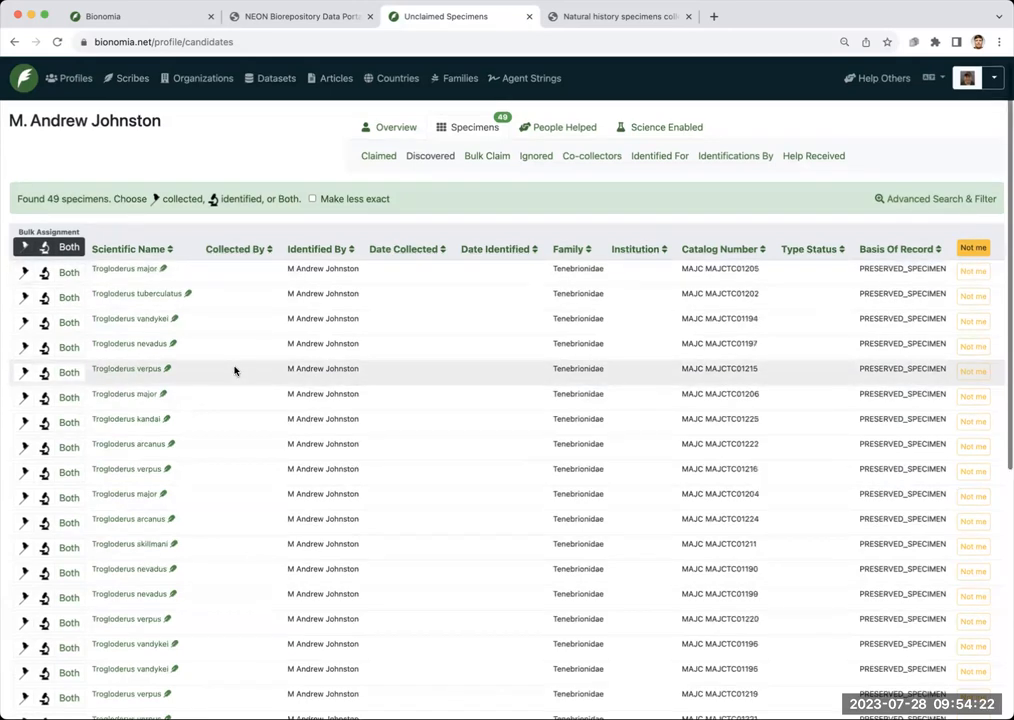
- Scroll the discovered specimens list to check the remaining 24 records after the Trogloderus claims
{"action": "scroll", "scroll_direction": "down", "scroll_amount": 3}
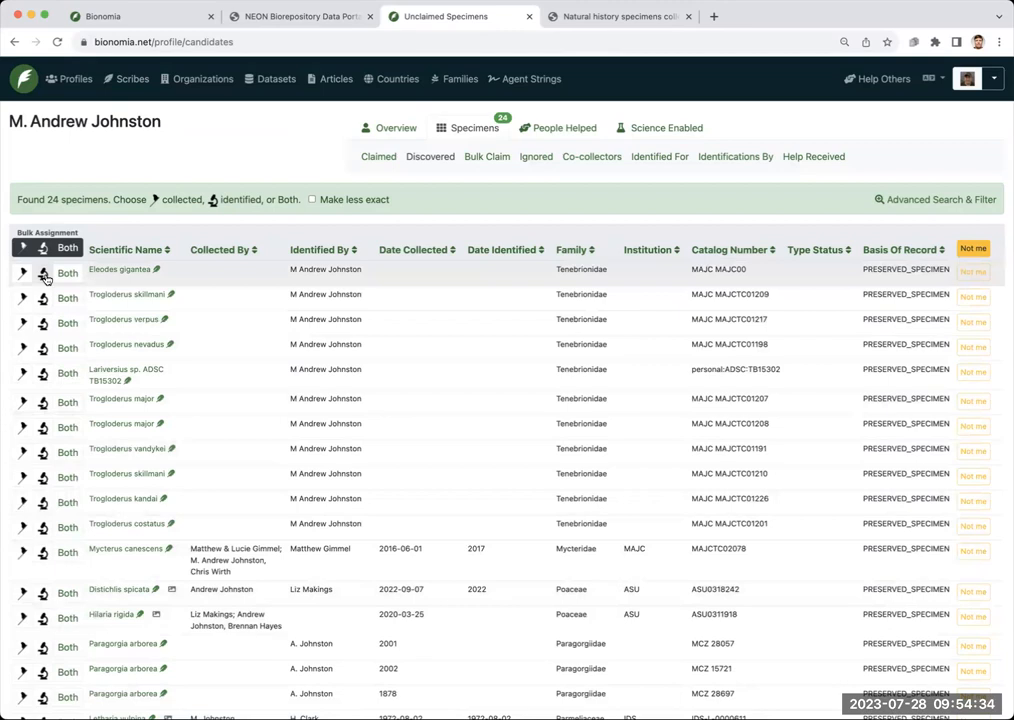
- Scroll down and highlight the matching co-collector name on the Mycterus canescens record
{"action": "scroll", "scroll_direction": "down", "scroll_amount": 3}
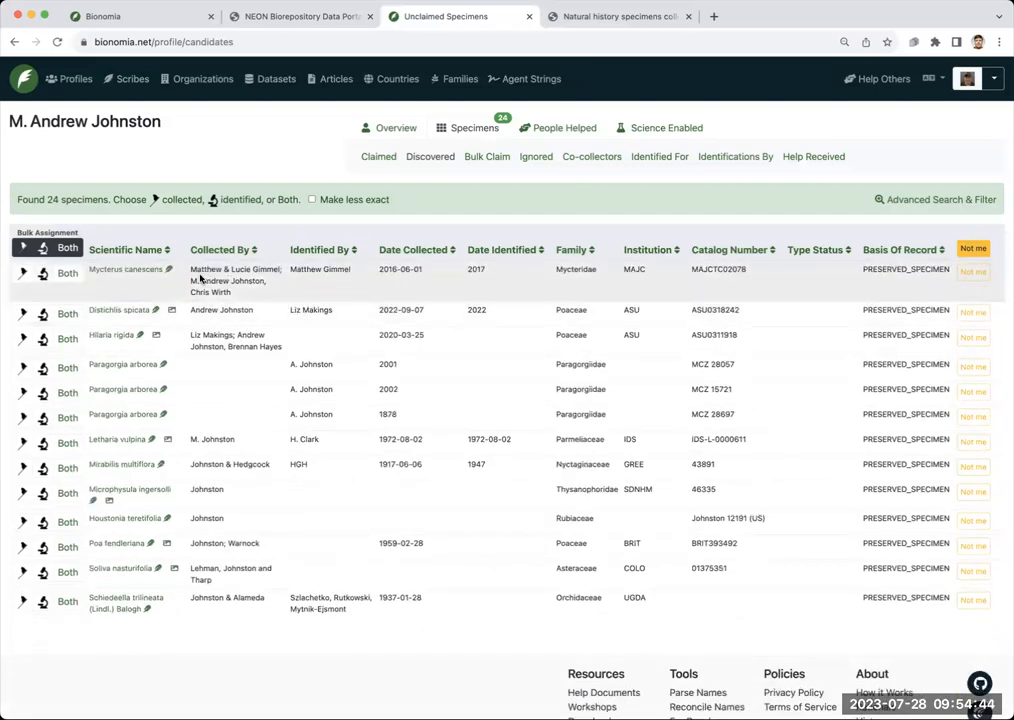
{"action": "double_click", "coordinate": [225, 281]}
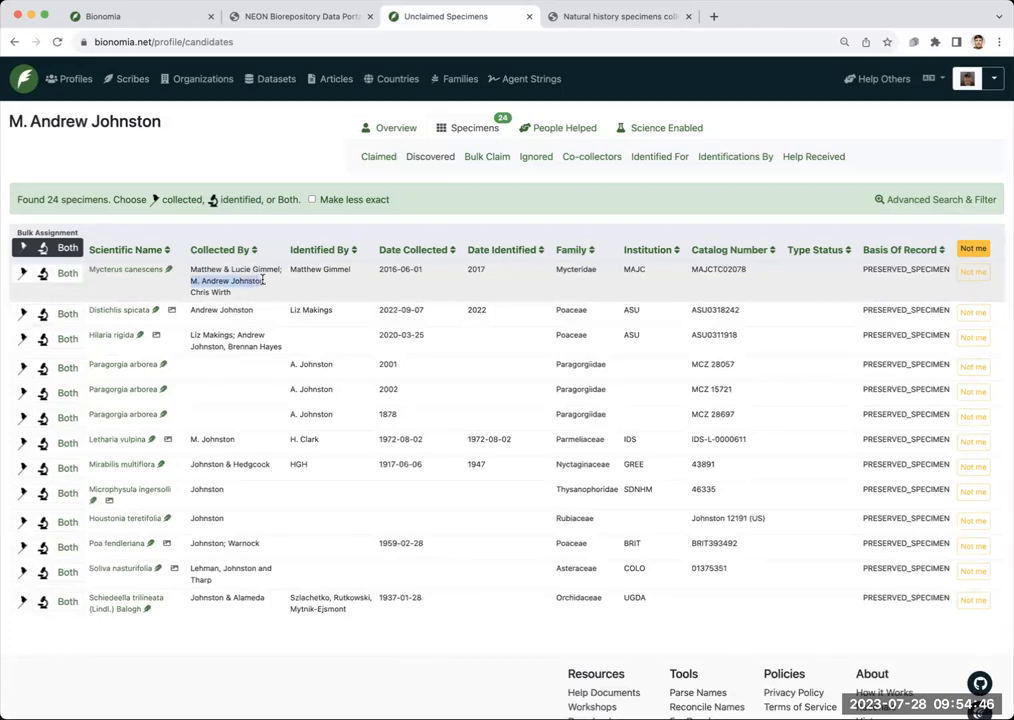
{"action": "mouse_move", "coordinate": [311, 268]}
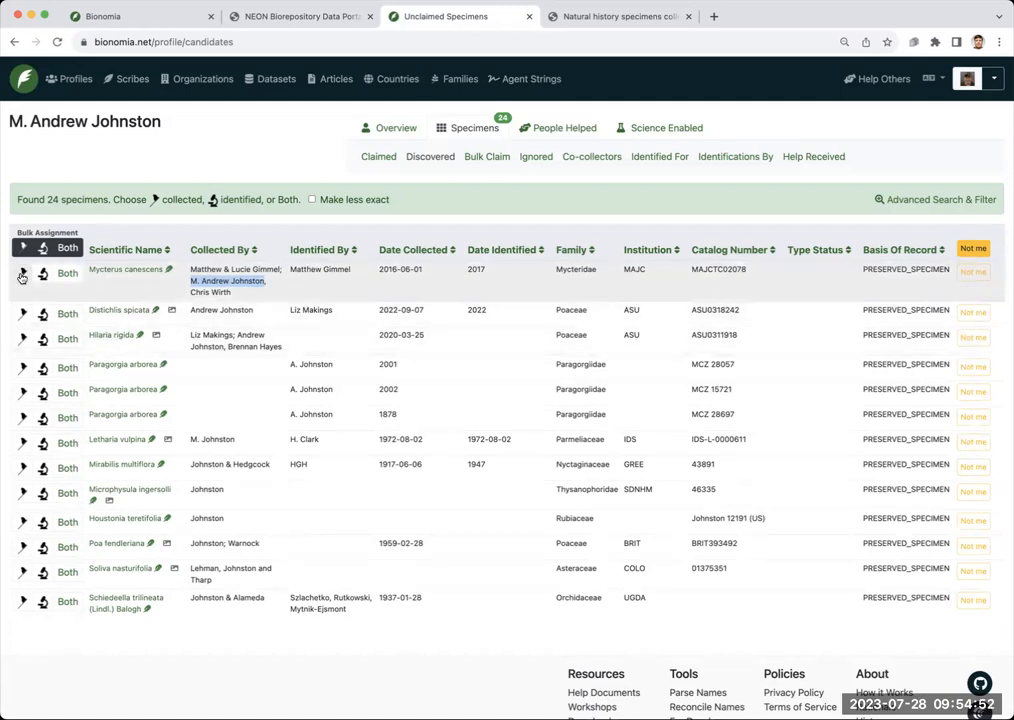
{"action": "mouse_move", "coordinate": [22, 273]}
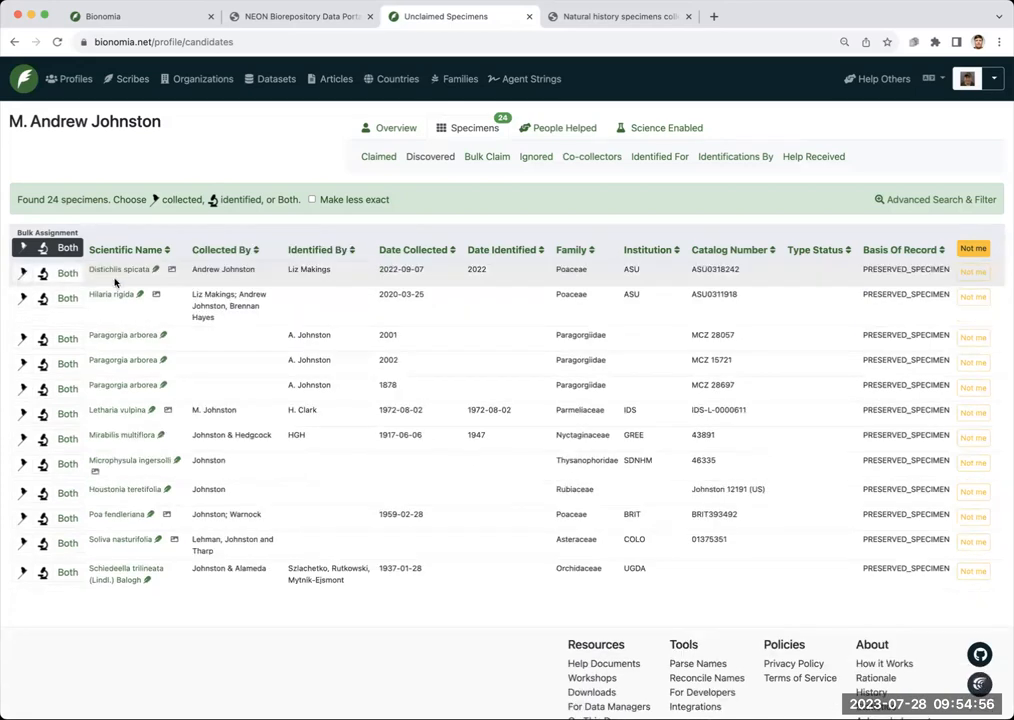
{"action": "mouse_move", "coordinate": [660, 291]}
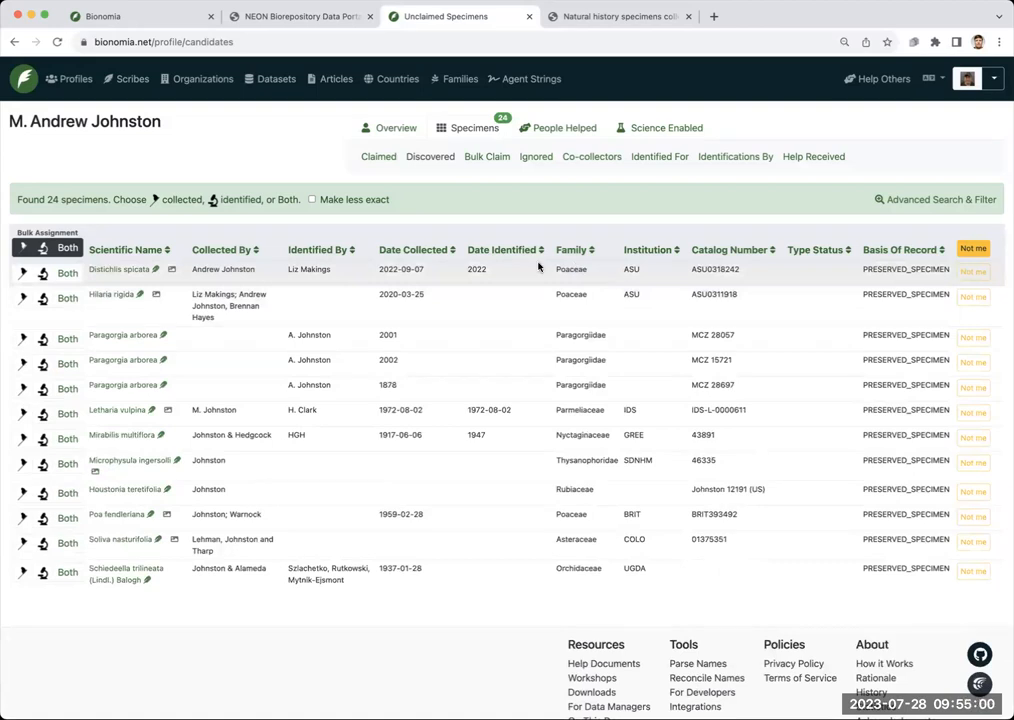
{"action": "mouse_move", "coordinate": [240, 301]}
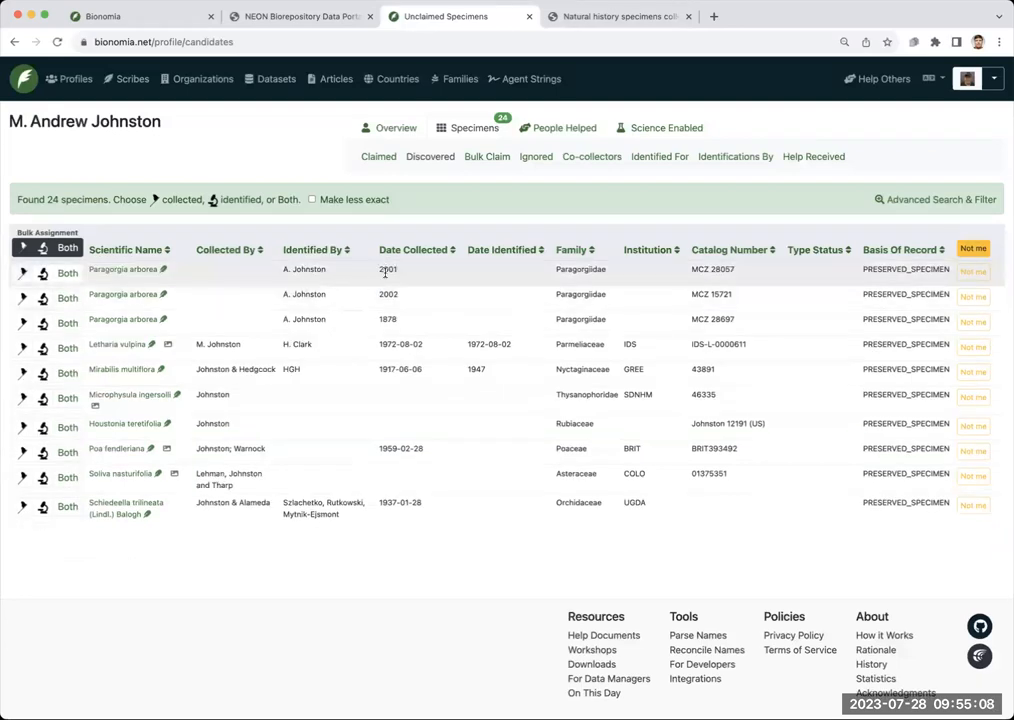
{"action": "mouse_move", "coordinate": [390, 330]}
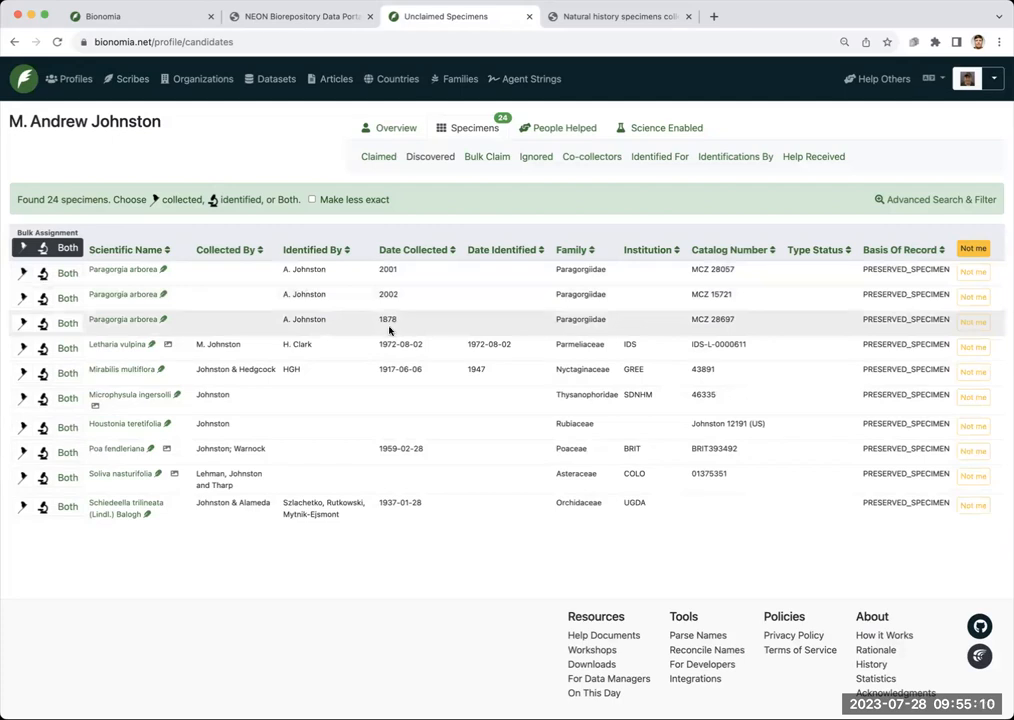
{"action": "mouse_move", "coordinate": [406, 369]}
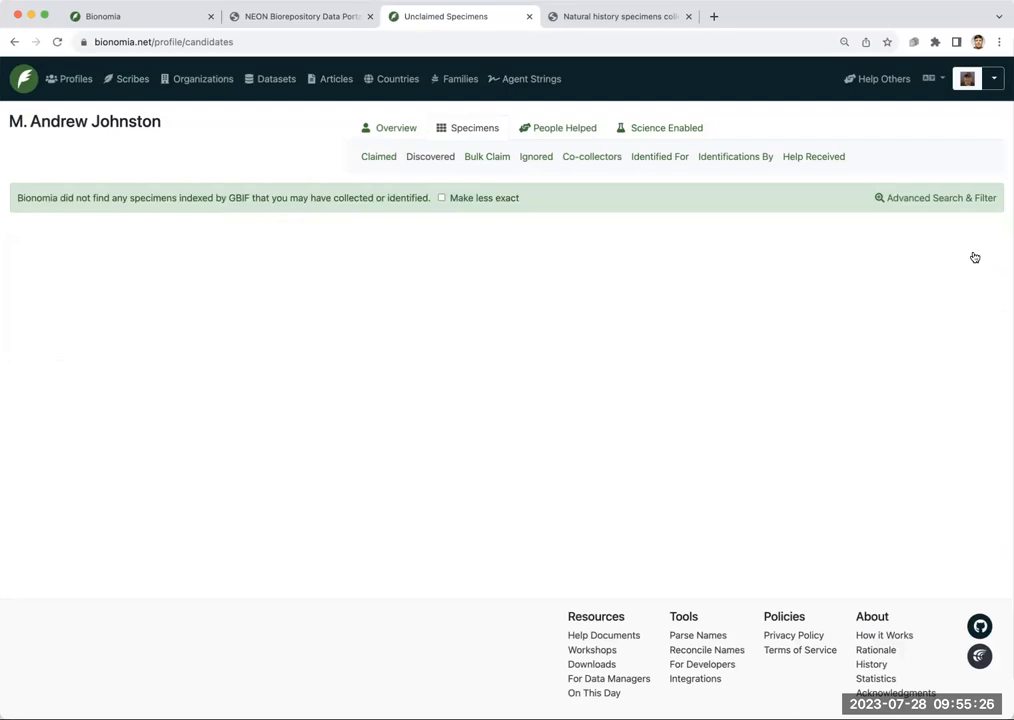
- Go to the profile Overview now that no unclaimed specimens remain
{"action": "left_click", "coordinate": [395, 127]}
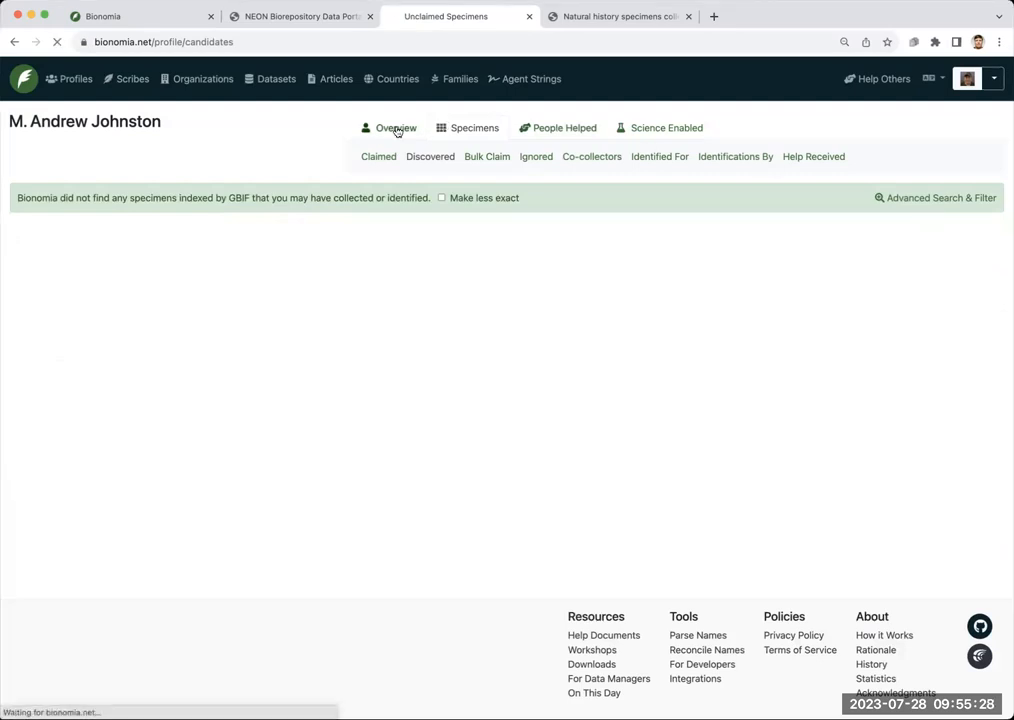
{"action": "left_click", "coordinate": [395, 128]}
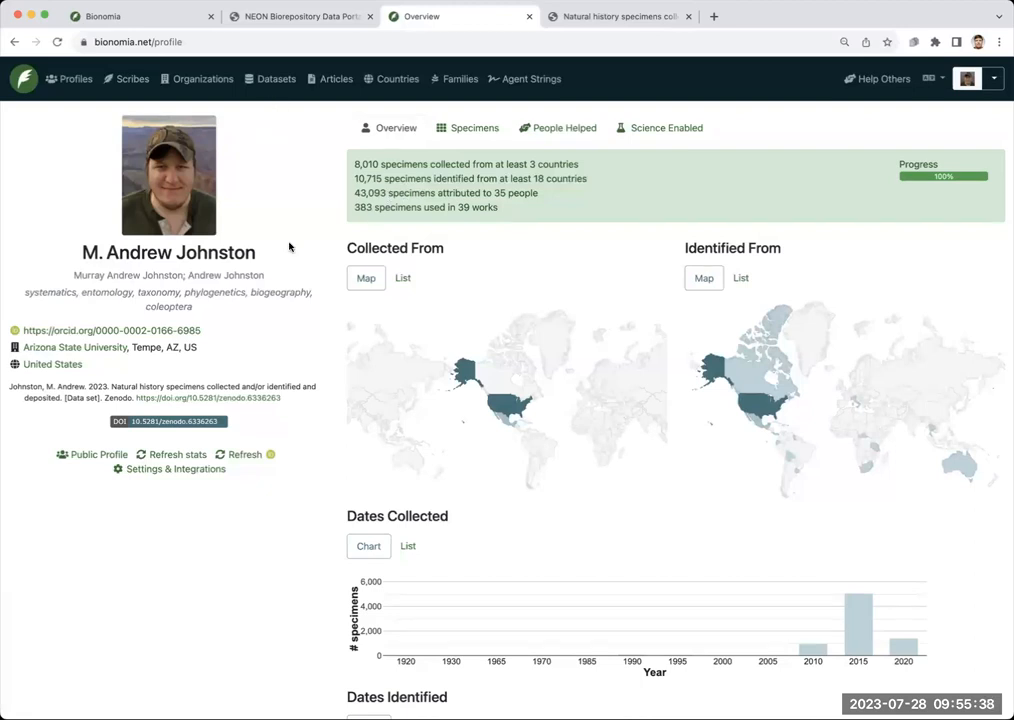
{"action": "mouse_move", "coordinate": [99, 455]}
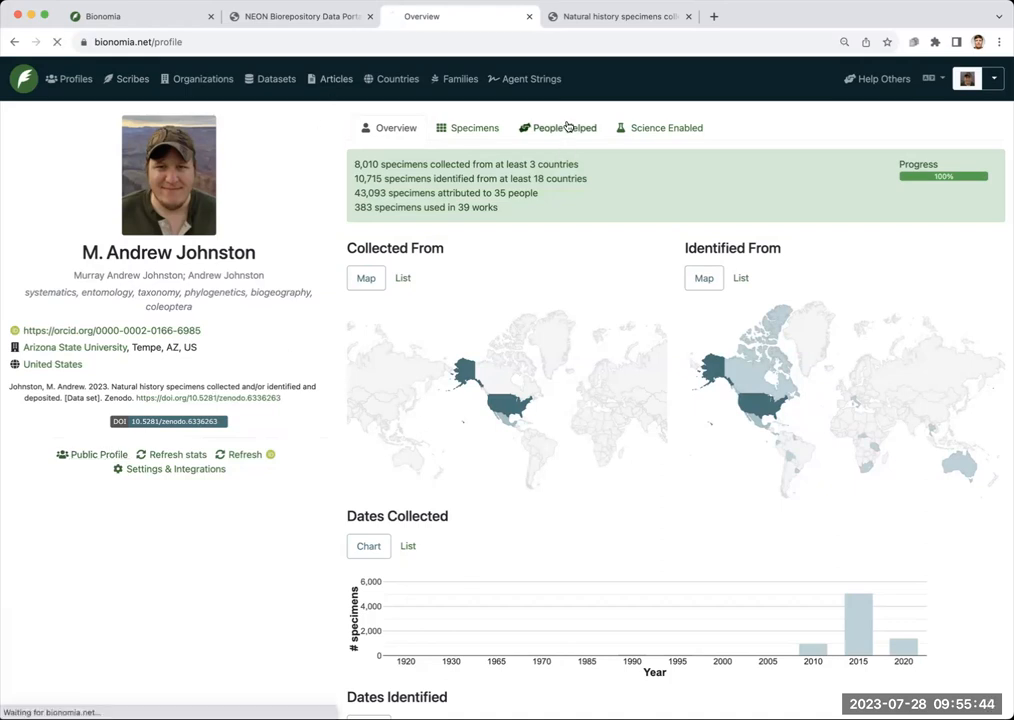
{"action": "left_click", "coordinate": [564, 127]}
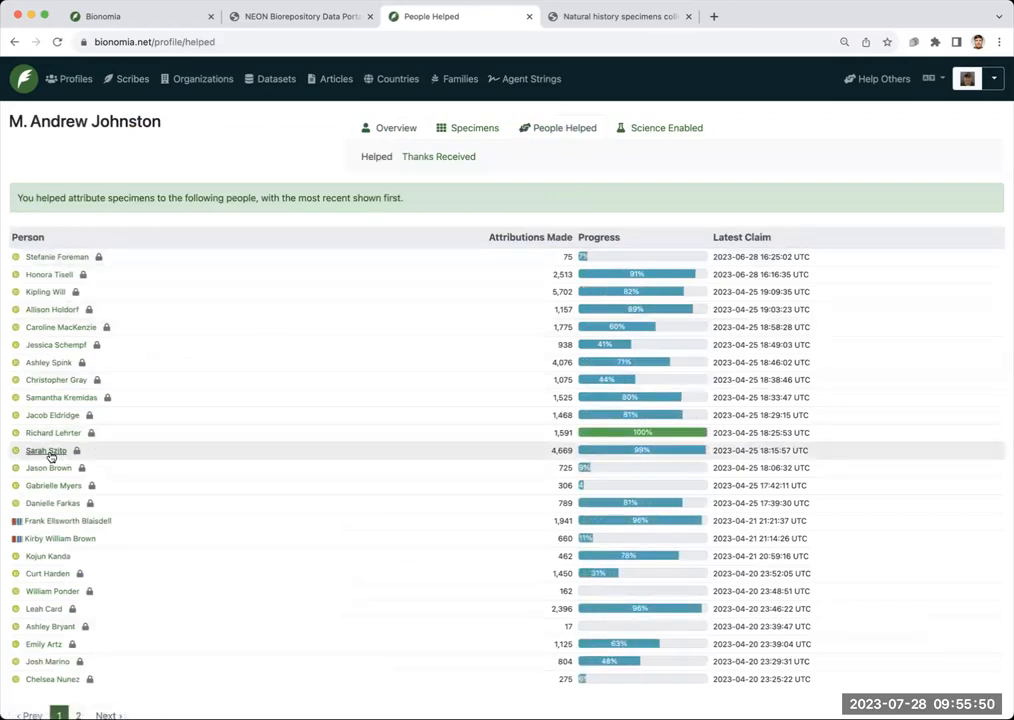
{"action": "left_click", "coordinate": [44, 447]}
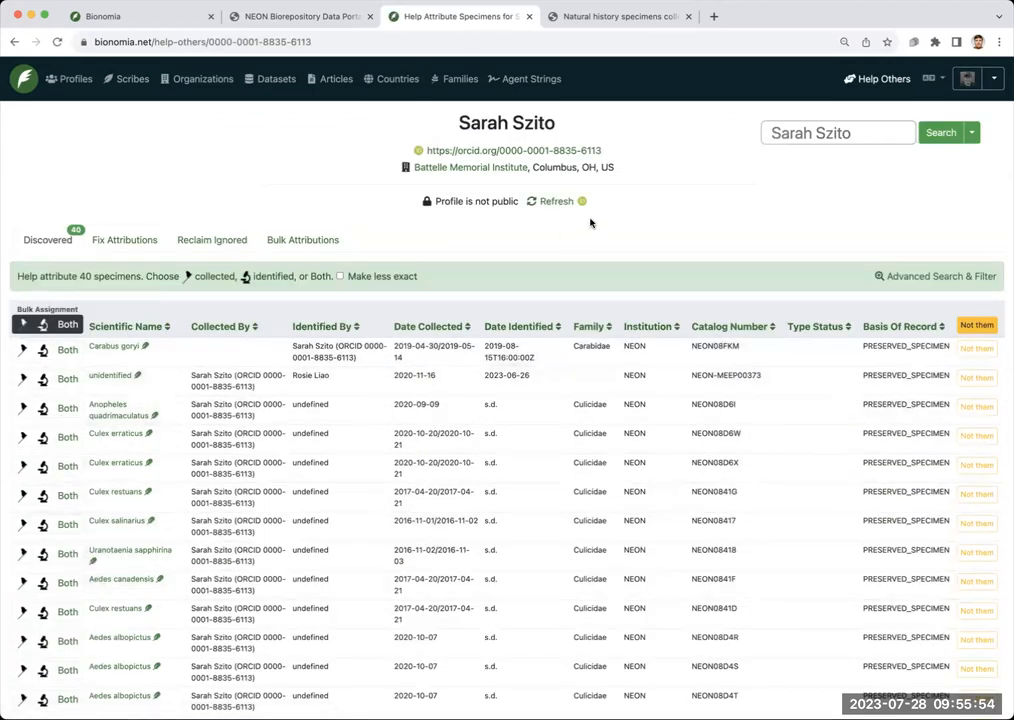
{"action": "scroll", "scroll_direction": "down", "scroll_amount": 3}
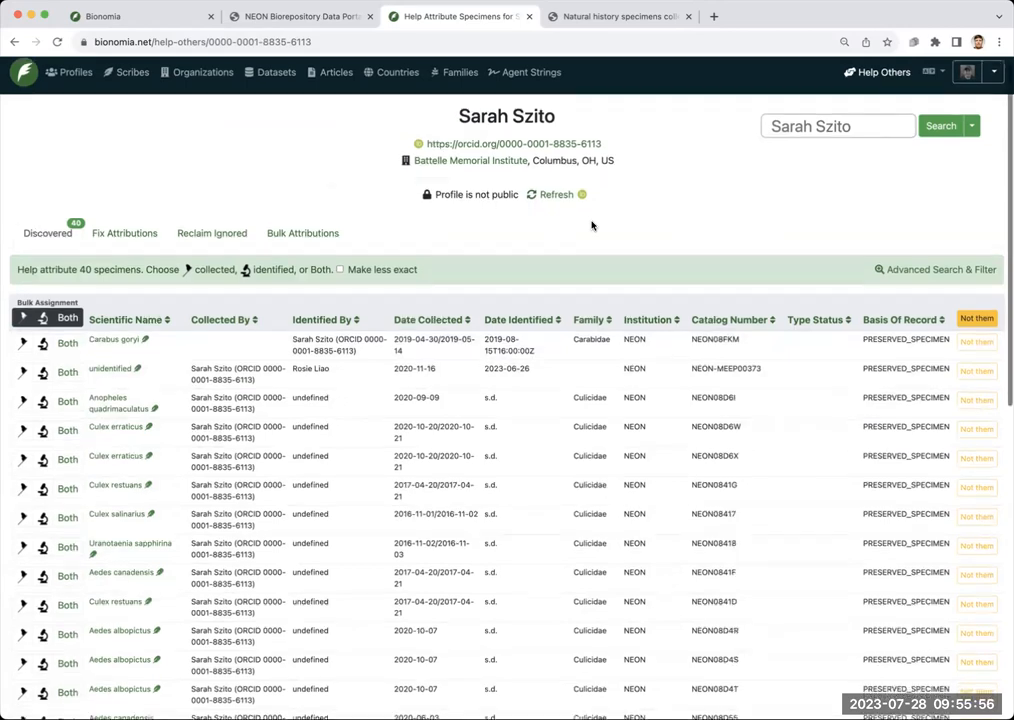
{"action": "scroll", "scroll_direction": "down", "scroll_amount": 3}
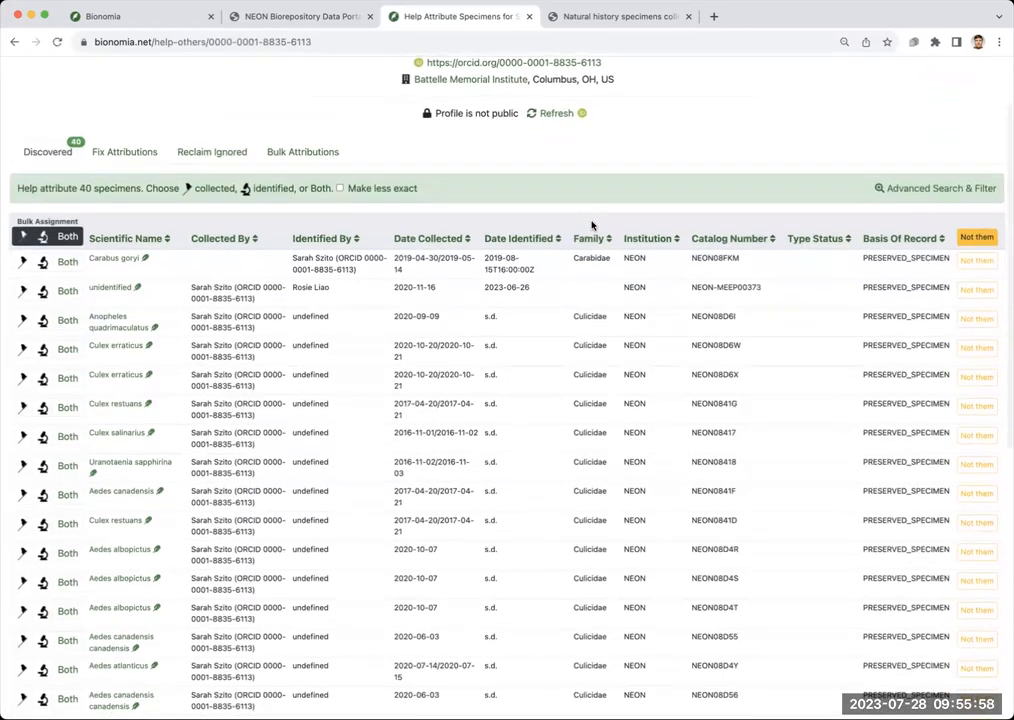
{"action": "mouse_move", "coordinate": [484, 214]}
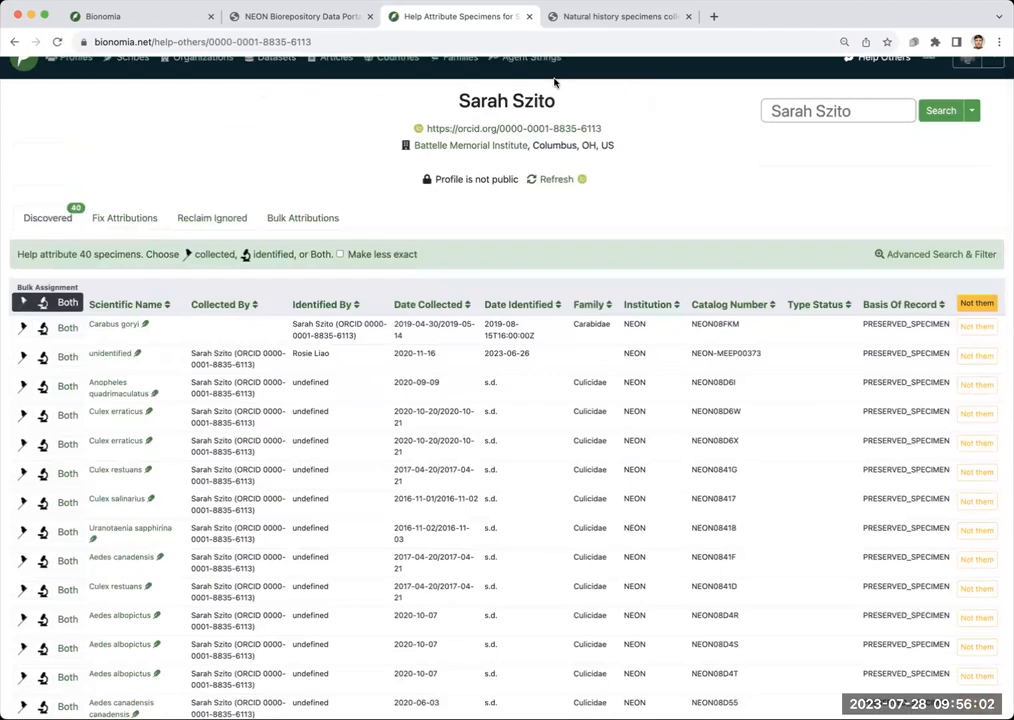
{"action": "mouse_move", "coordinate": [373, 128]}
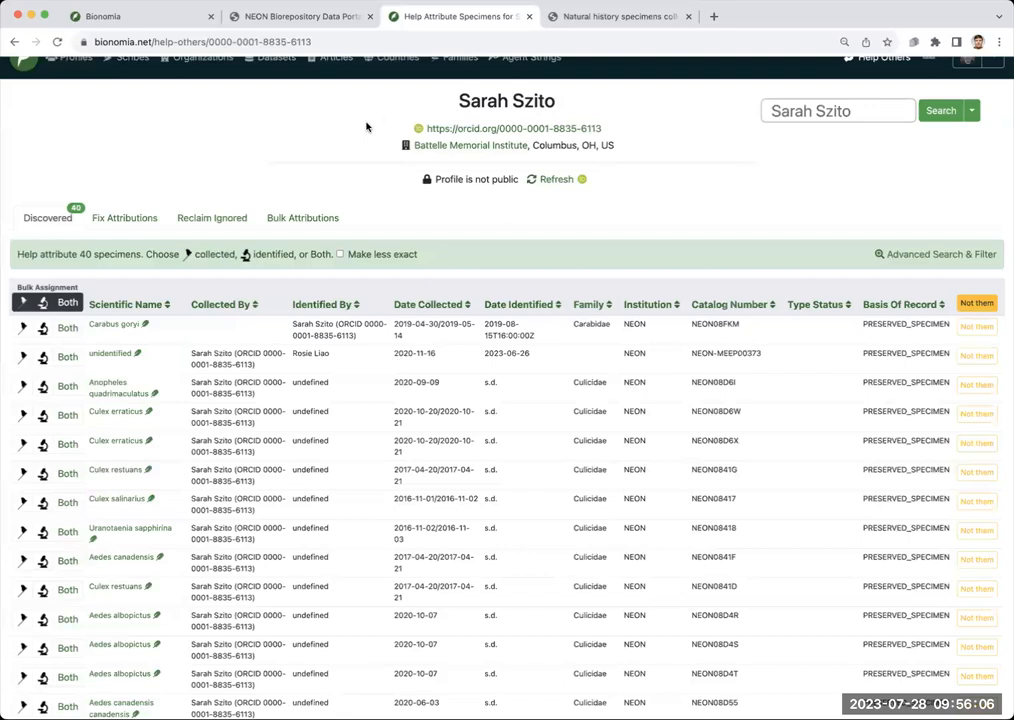
{"action": "mouse_move", "coordinate": [472, 128]}
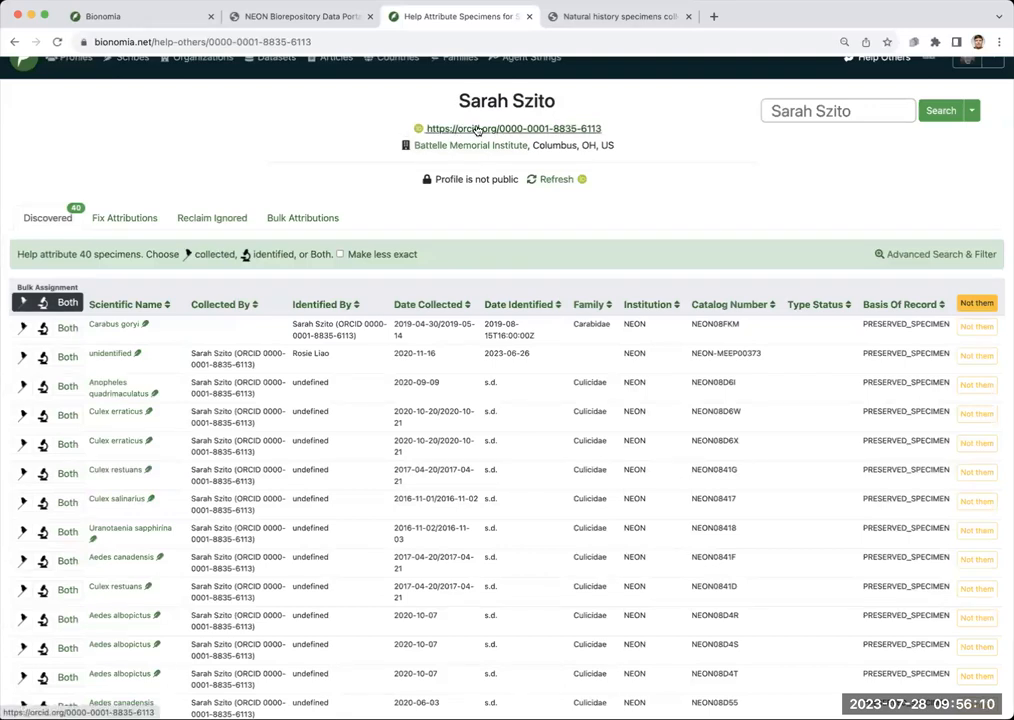
{"action": "mouse_move", "coordinate": [240, 353]}
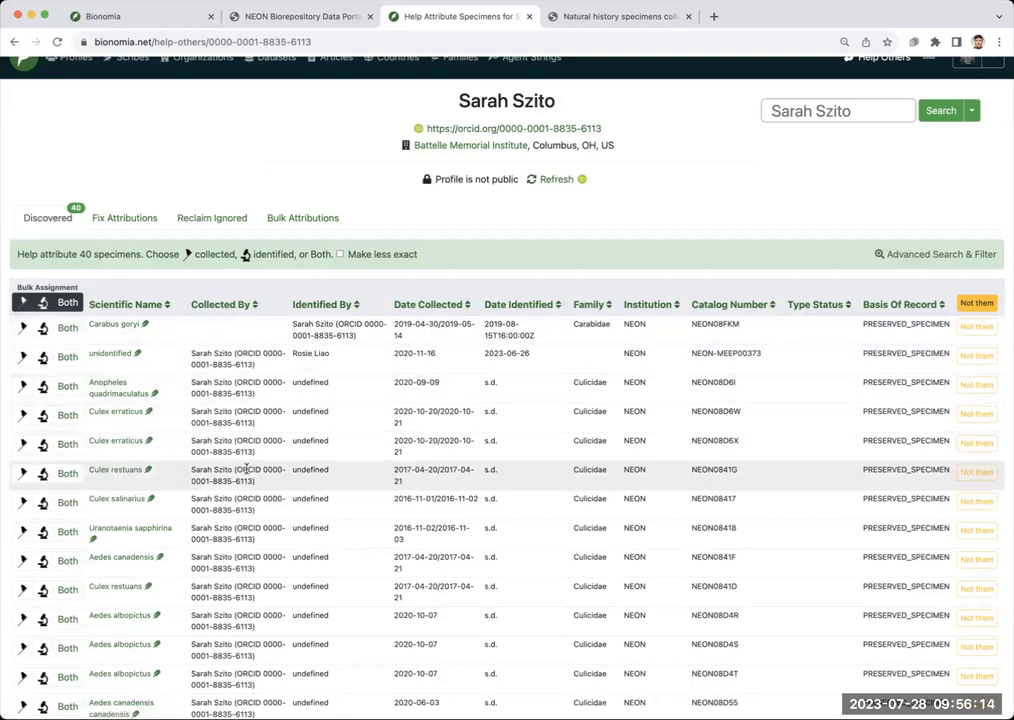
{"action": "scroll", "scroll_direction": "down", "scroll_amount": 3}
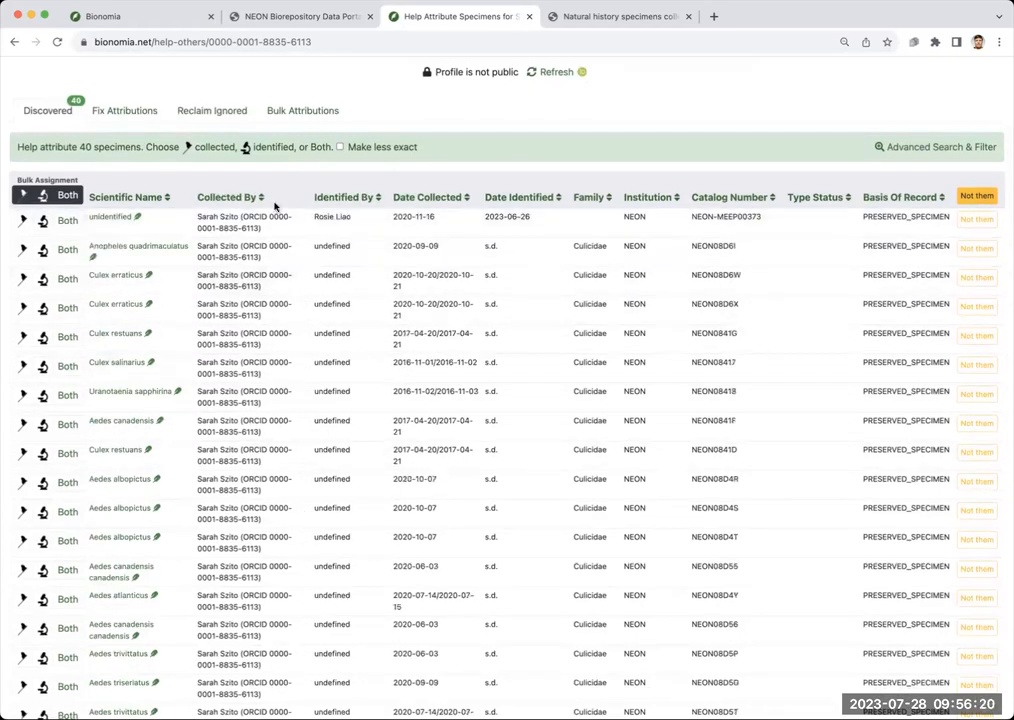
{"action": "scroll", "scroll_direction": "down", "scroll_amount": 3}
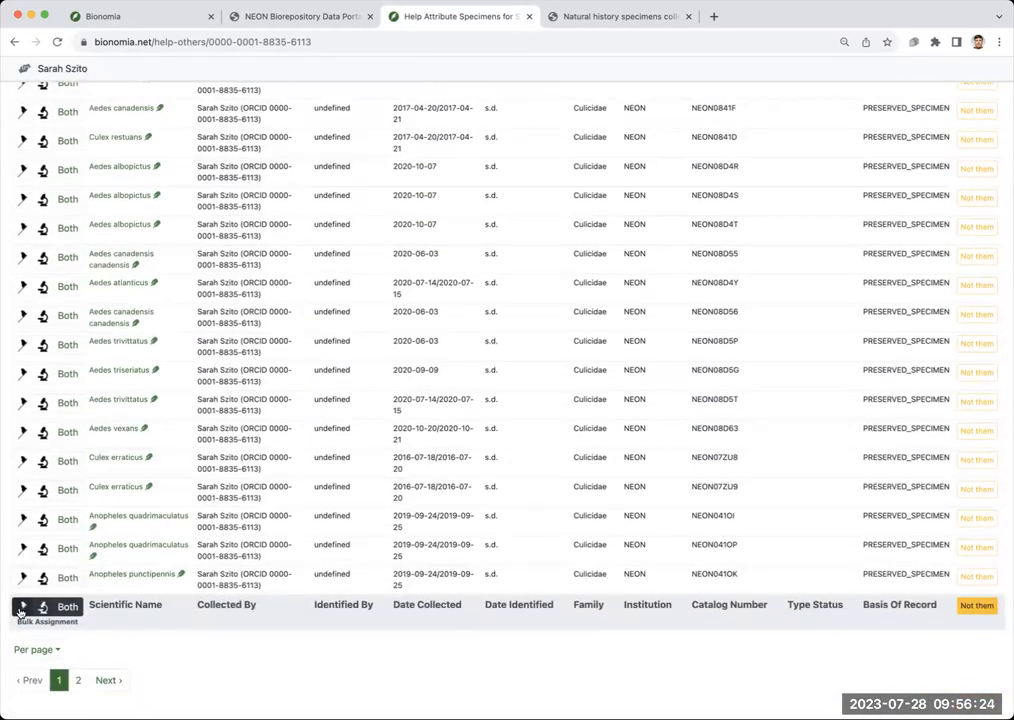
{"action": "scroll", "scroll_direction": "up", "scroll_amount": 3}
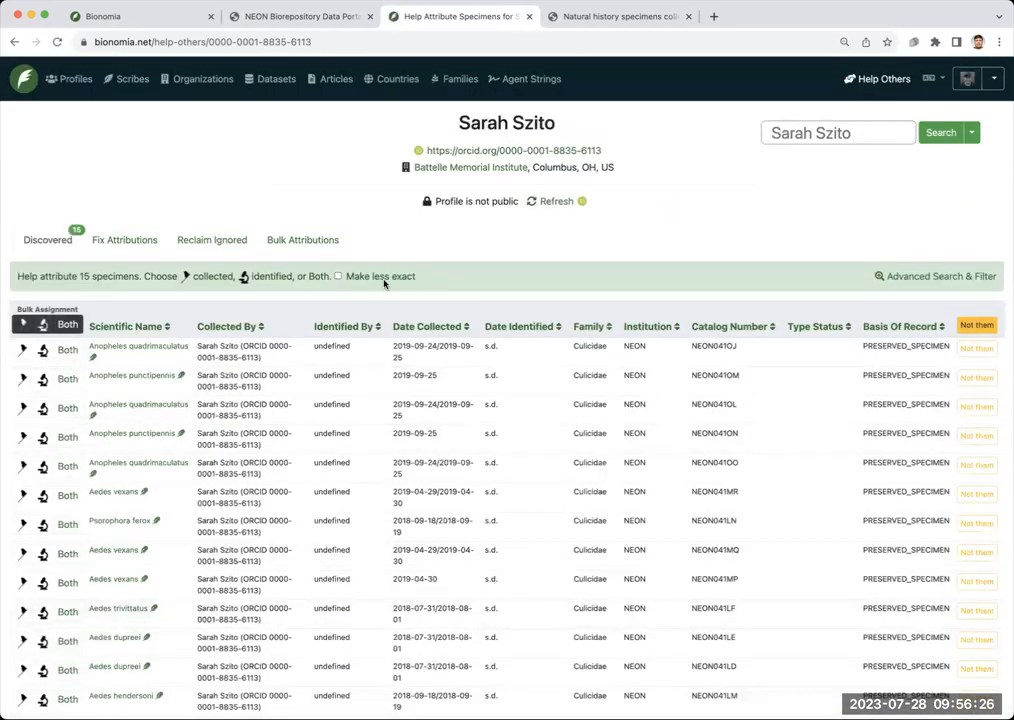
{"action": "mouse_move", "coordinate": [404, 262]}
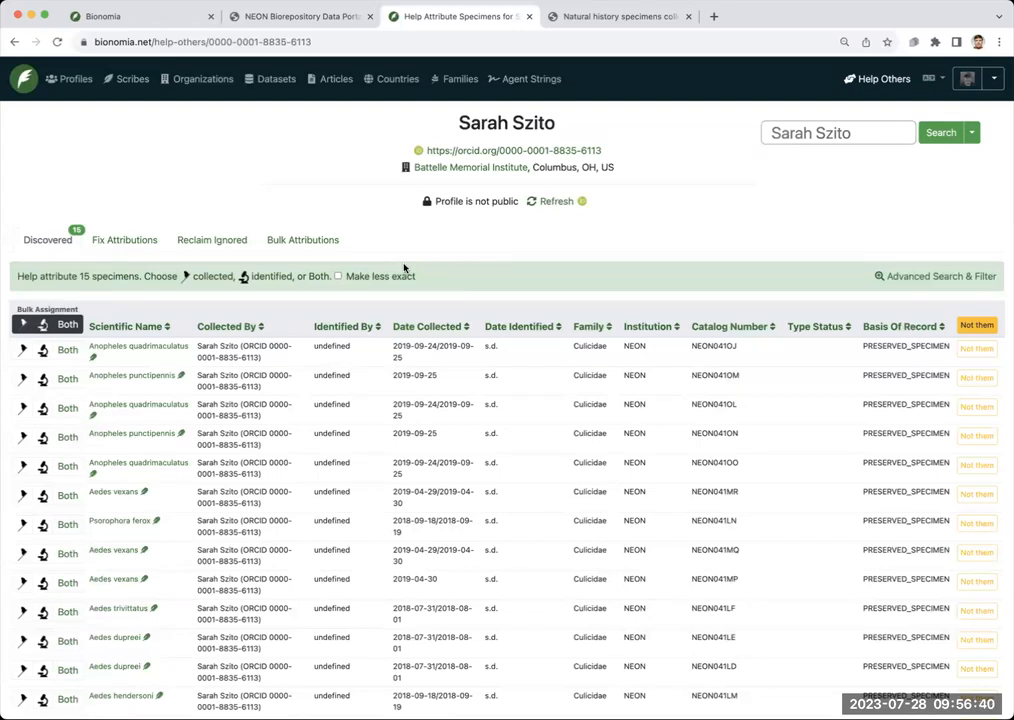
{"action": "mouse_move", "coordinate": [323, 210]}
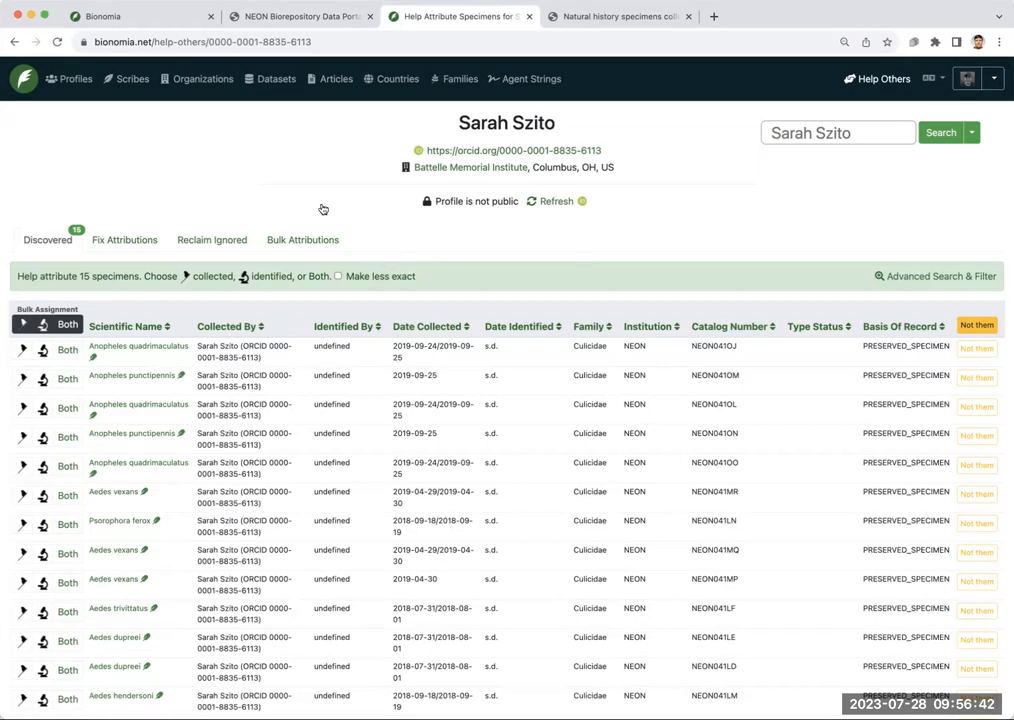